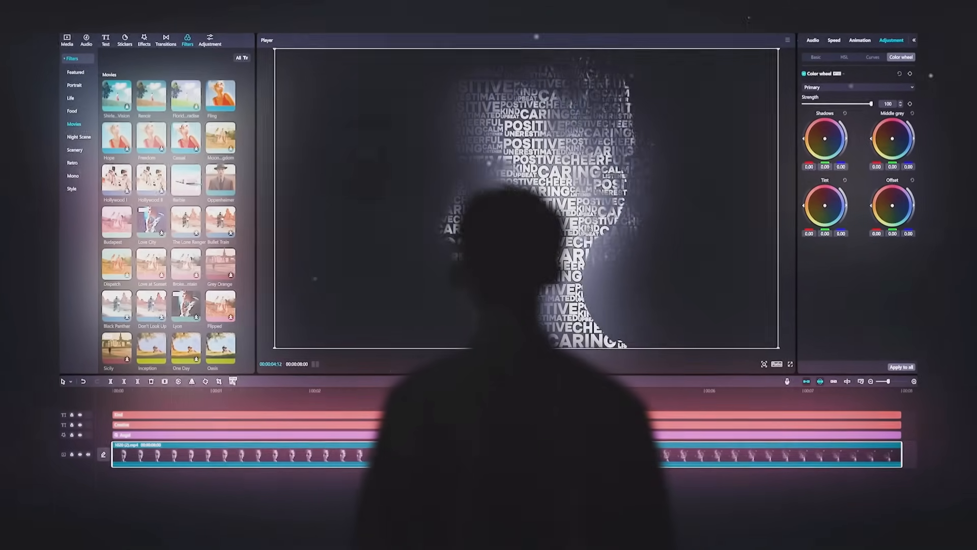
# Set the KIND word to the bold Onest-Black font.
pyautogui.click(86, 33)
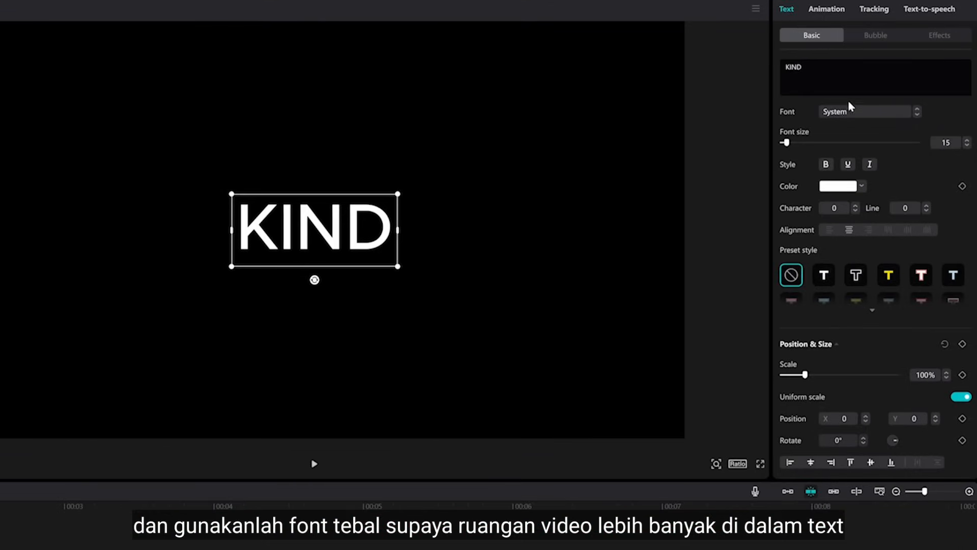
pyautogui.click(866, 111)
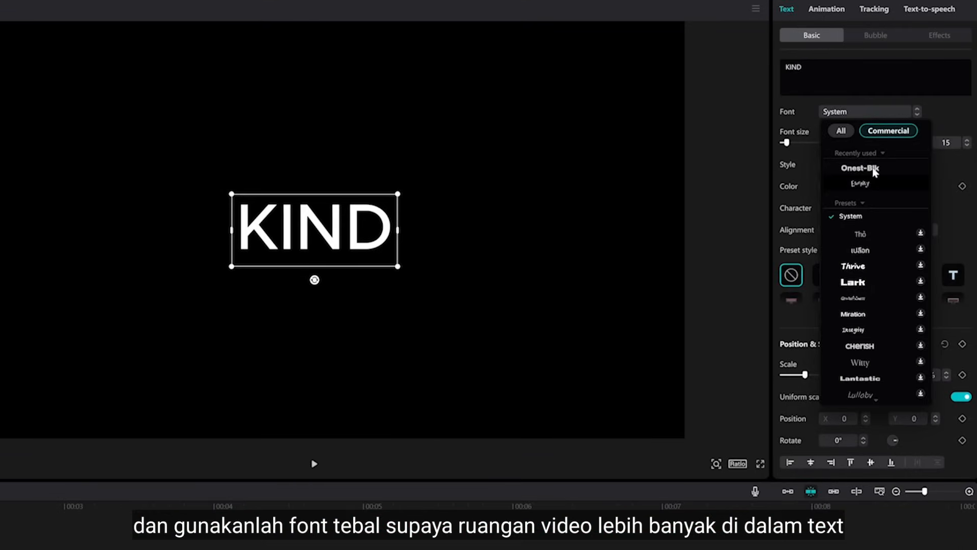
pyautogui.click(860, 168)
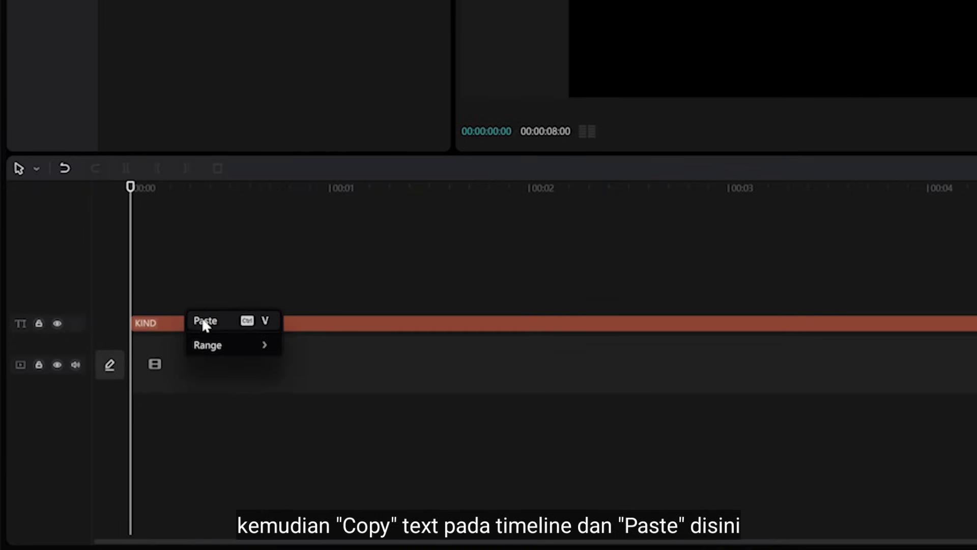
# Paste copies of the KIND clip, retype one as POSTIVE, and arrange the words.
pyautogui.click(206, 320)
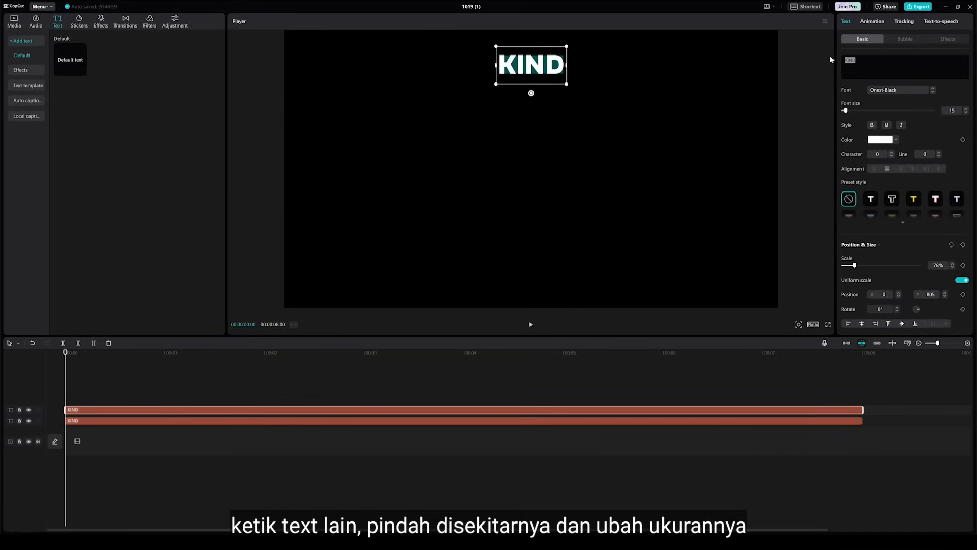
pyautogui.write('POSTIVE')
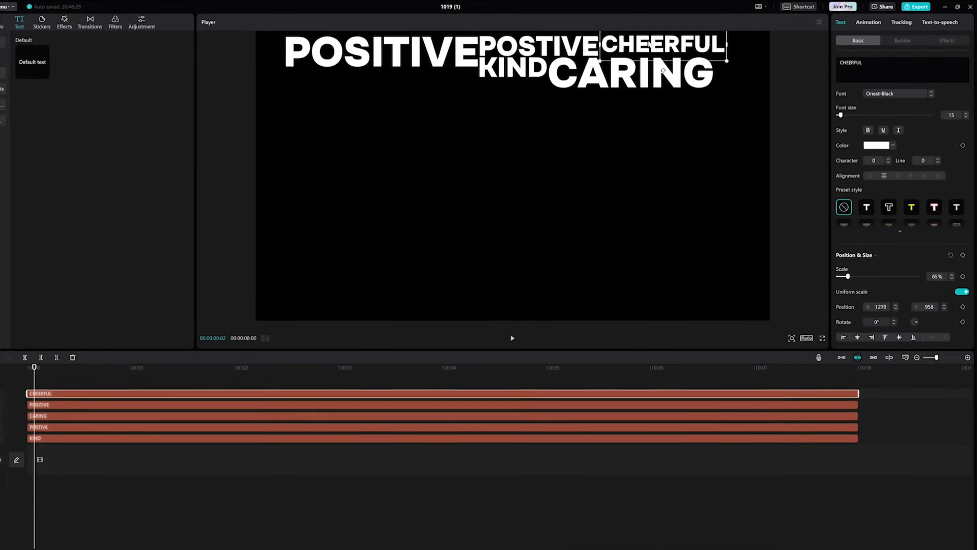
pyautogui.click(38, 416)
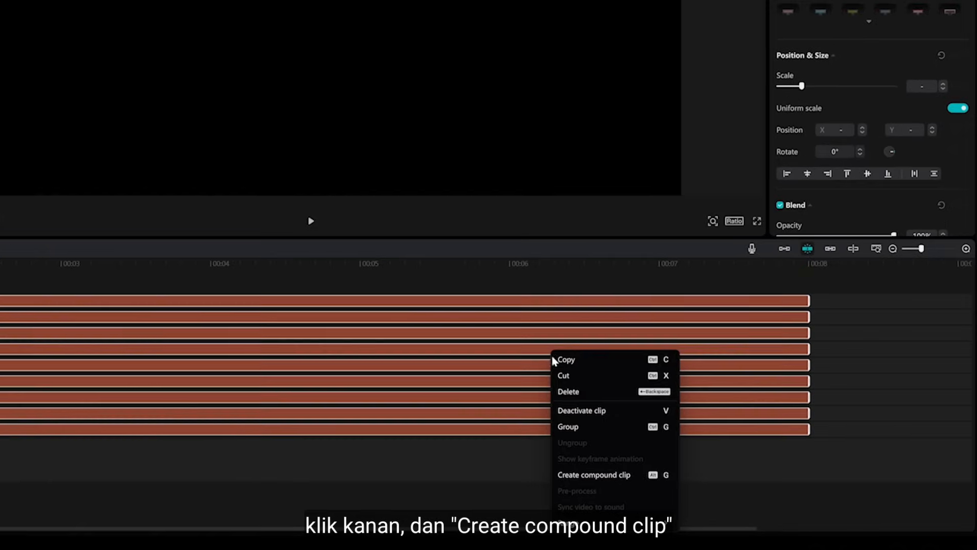
# Merge the word clips into one compound clip and paste another copy of it.
pyautogui.click(594, 474)
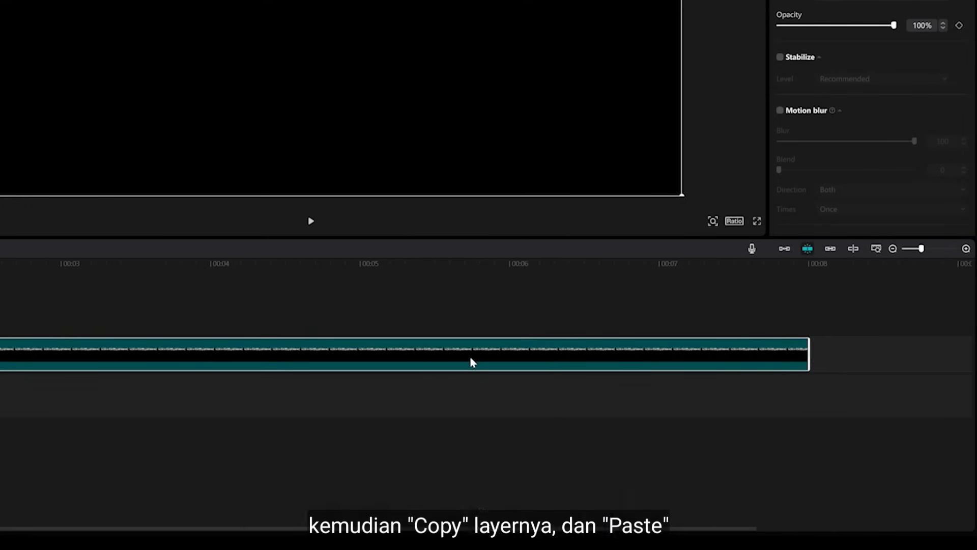
pyautogui.rightClick(470, 362)
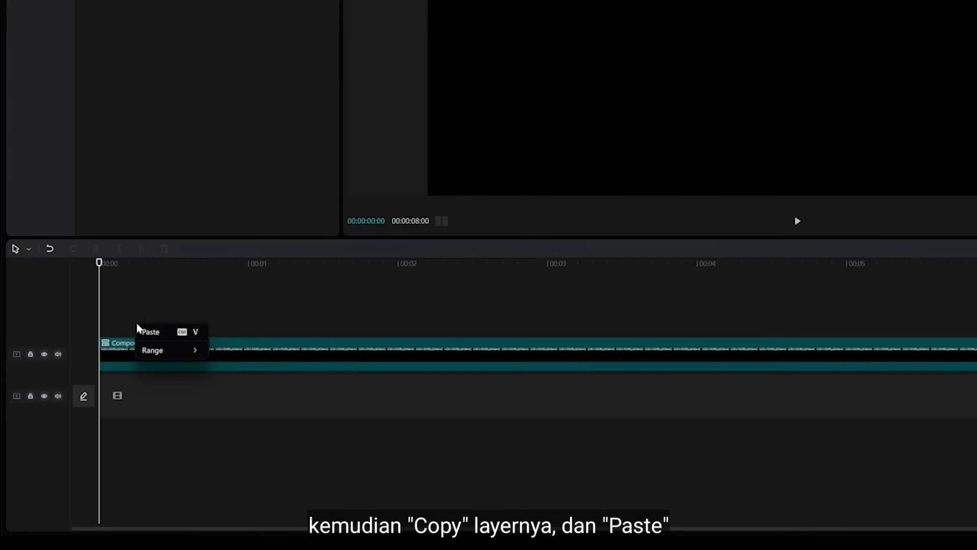
pyautogui.click(150, 330)
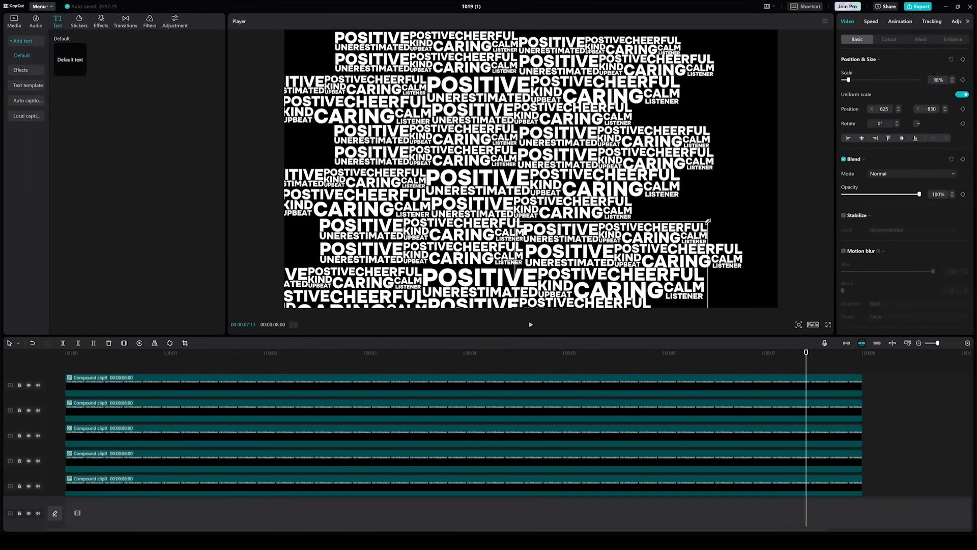
# Set the portrait video above the word clips to Multiply blend mode.
pyautogui.click(14, 20)
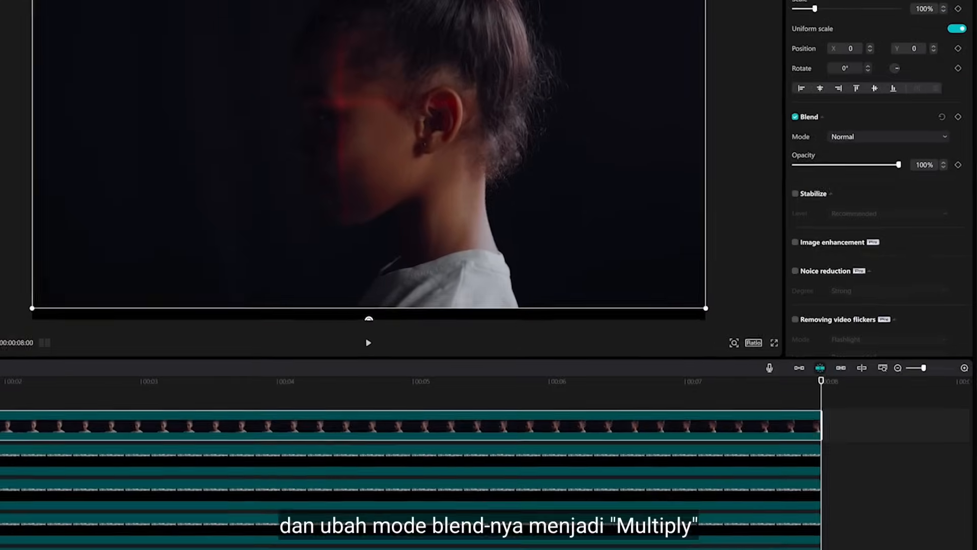
pyautogui.click(879, 137)
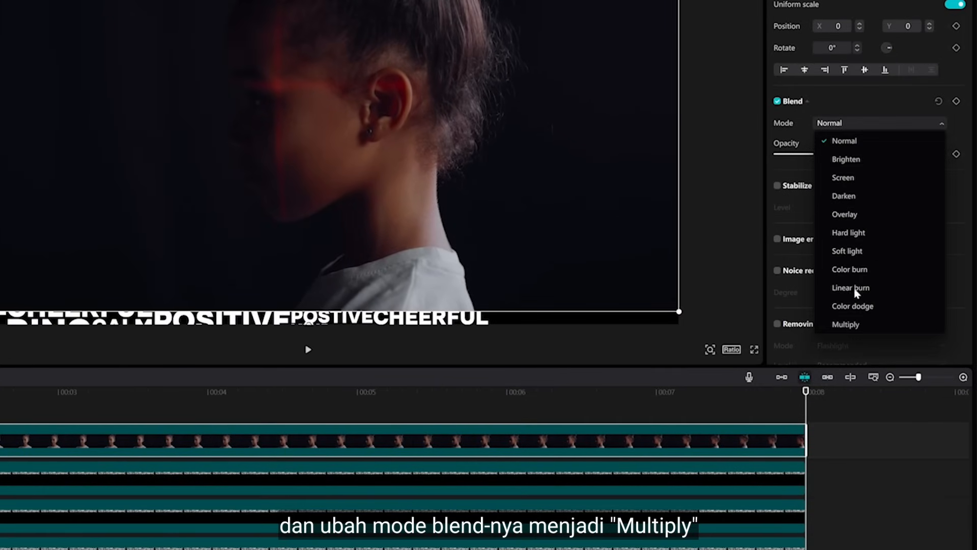
pyautogui.click(846, 324)
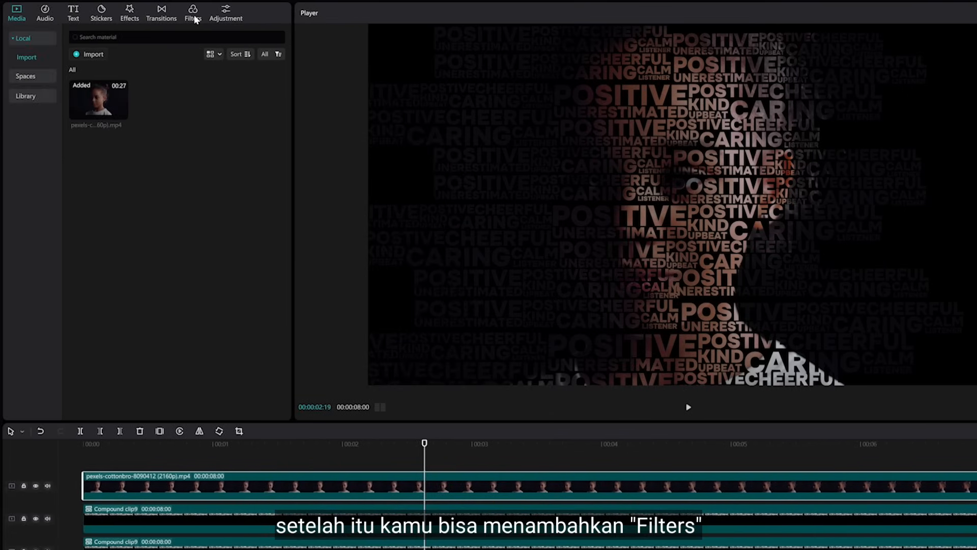
# Apply the Mono BW 1 filter to the portrait video.
pyautogui.click(193, 11)
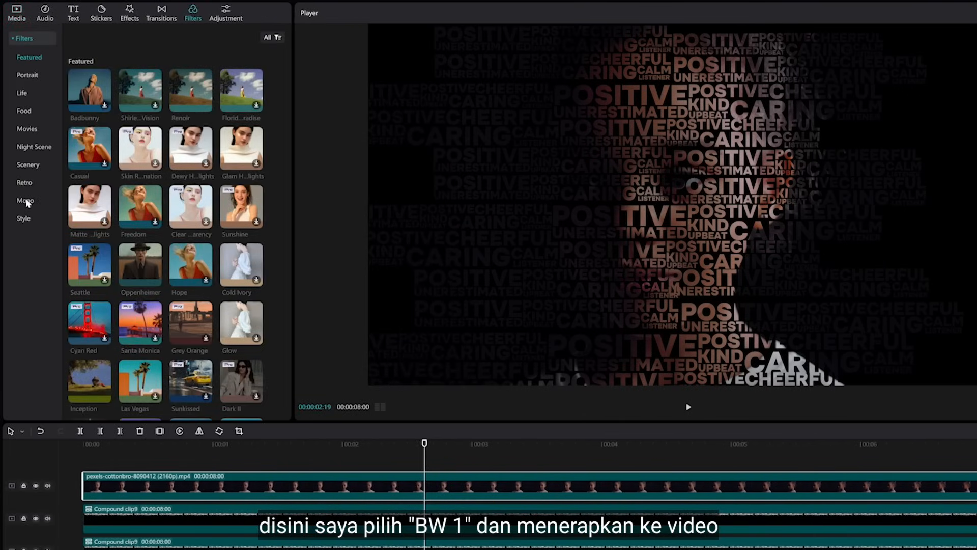
pyautogui.click(25, 200)
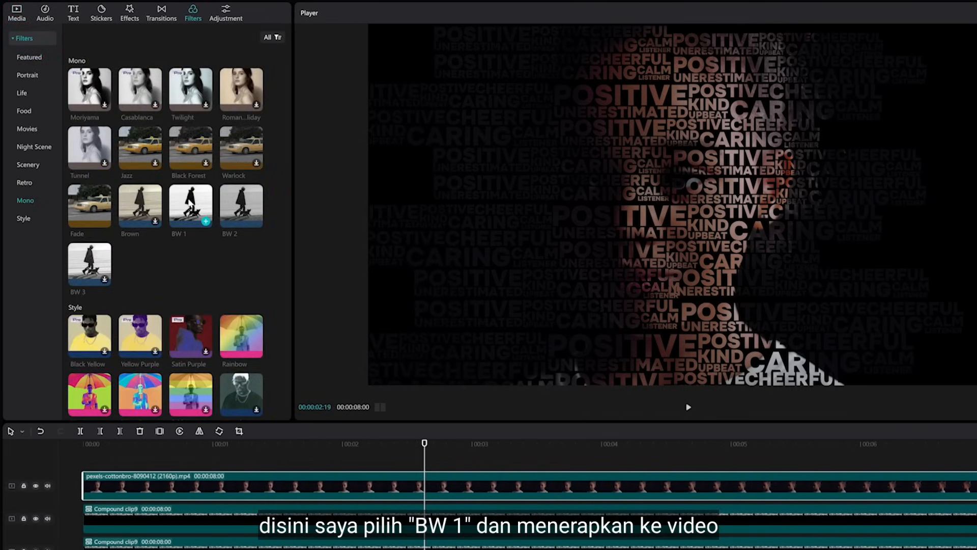
pyautogui.click(191, 206)
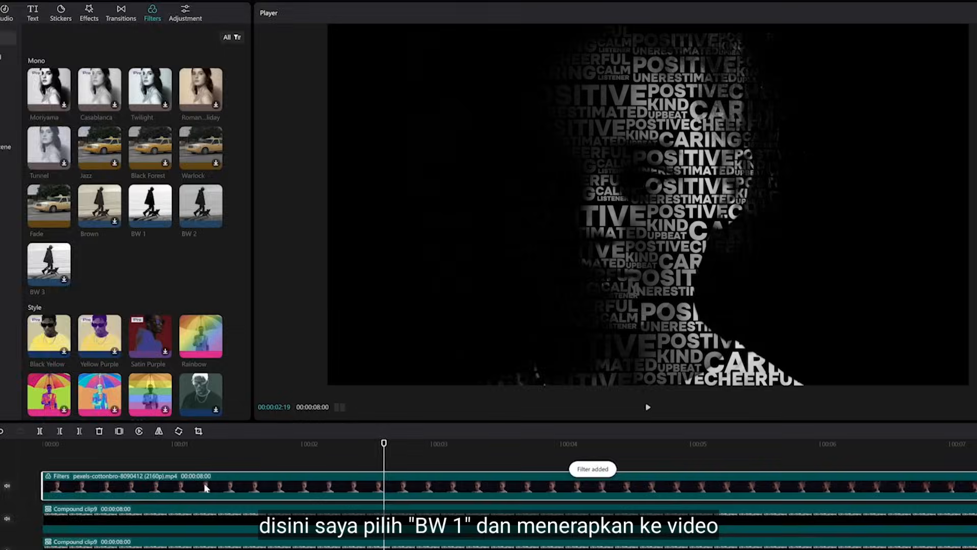
# Lower highlights and shadows, and add a BW 2 filter at strength 47.
pyautogui.click(184, 11)
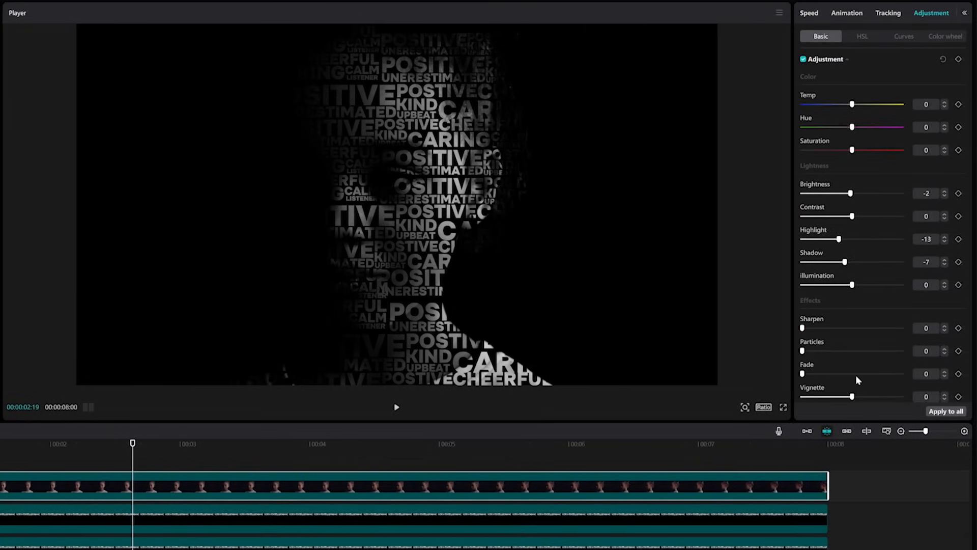
pyautogui.click(195, 11)
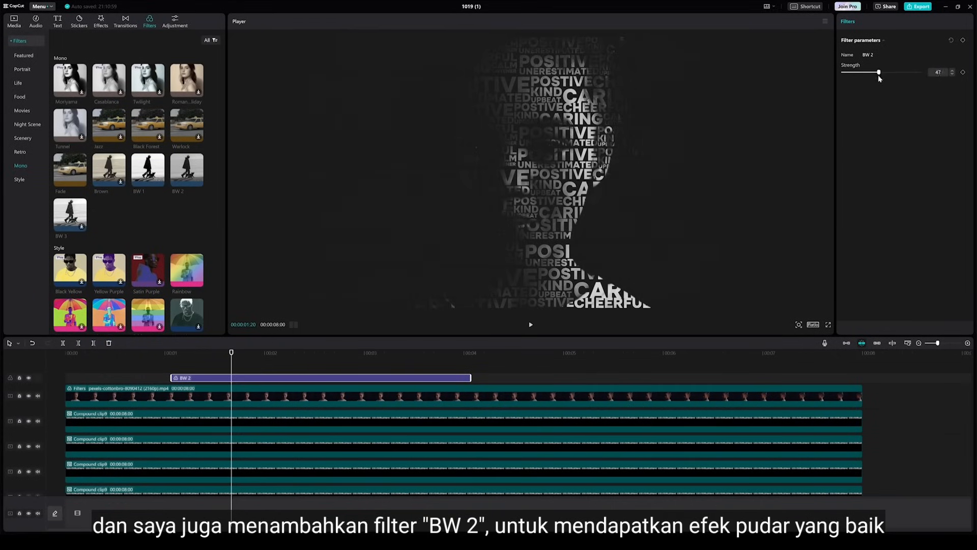
pyautogui.moveTo(879, 73); pyautogui.dragTo(873, 72)
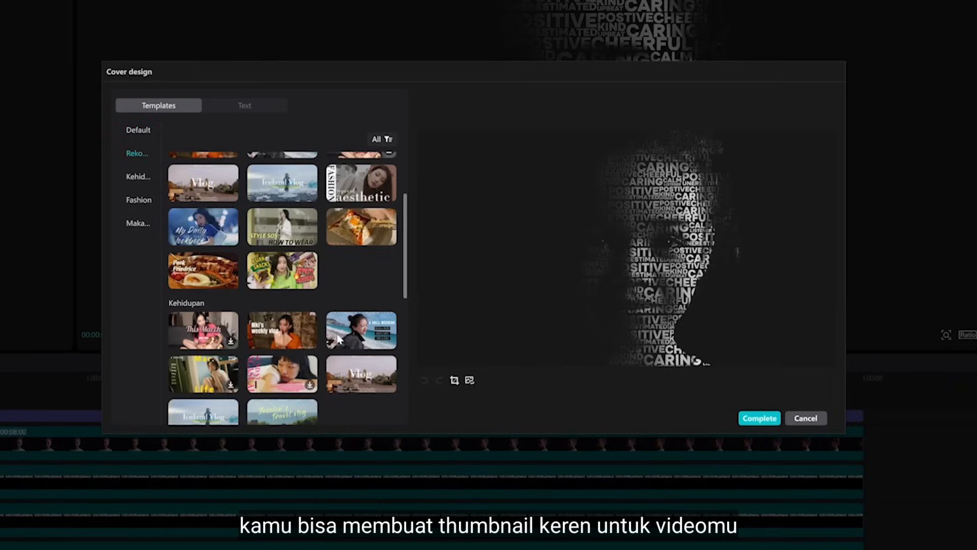
# Apply the Typography Face title template with #03 badge and date range to the cover.
pyautogui.click(277, 331)
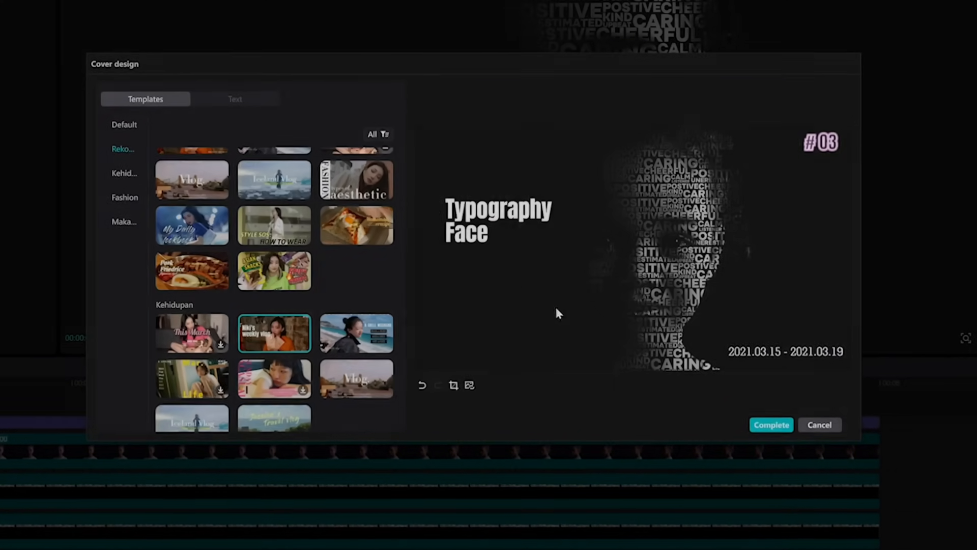
pyautogui.click(819, 424)
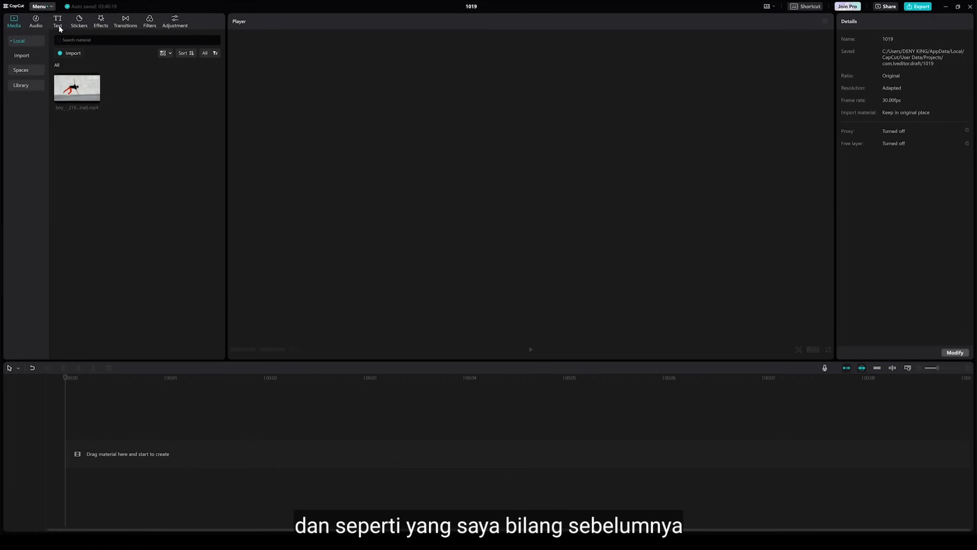
# Add a '3D' title in Anton, enlarge it to fill the frame, and make it a compound clip.
pyautogui.click(57, 20)
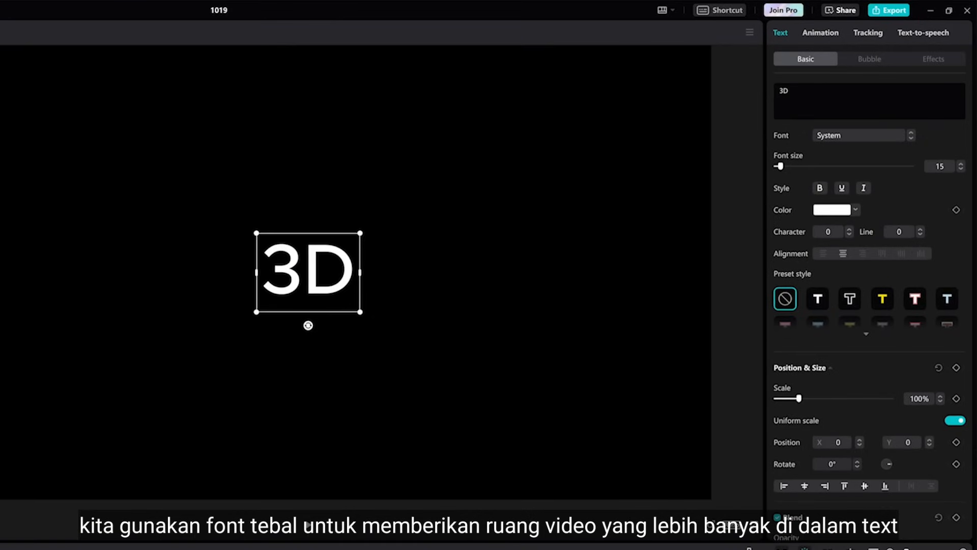
pyautogui.click(860, 136)
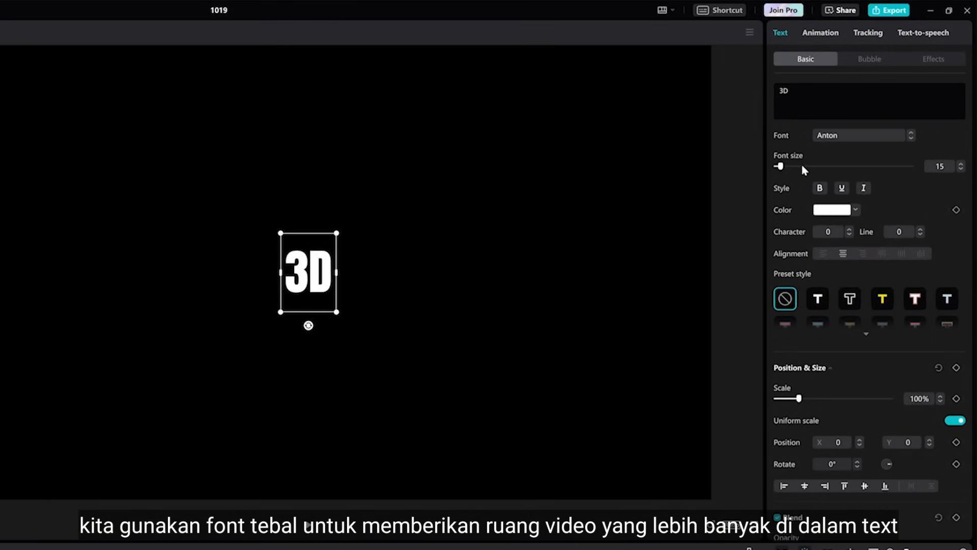
pyautogui.moveTo(779, 166); pyautogui.dragTo(834, 166)
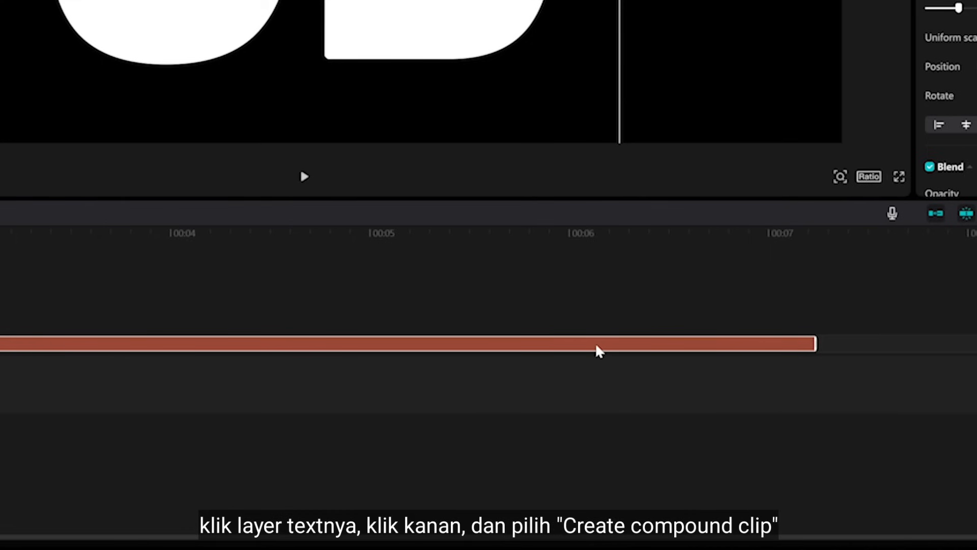
pyautogui.rightClick(596, 350)
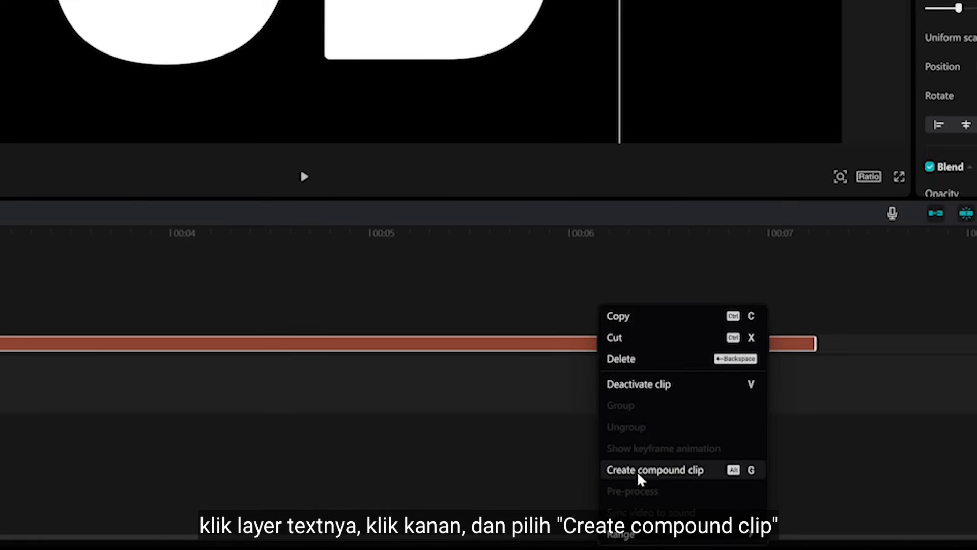
pyautogui.click(654, 469)
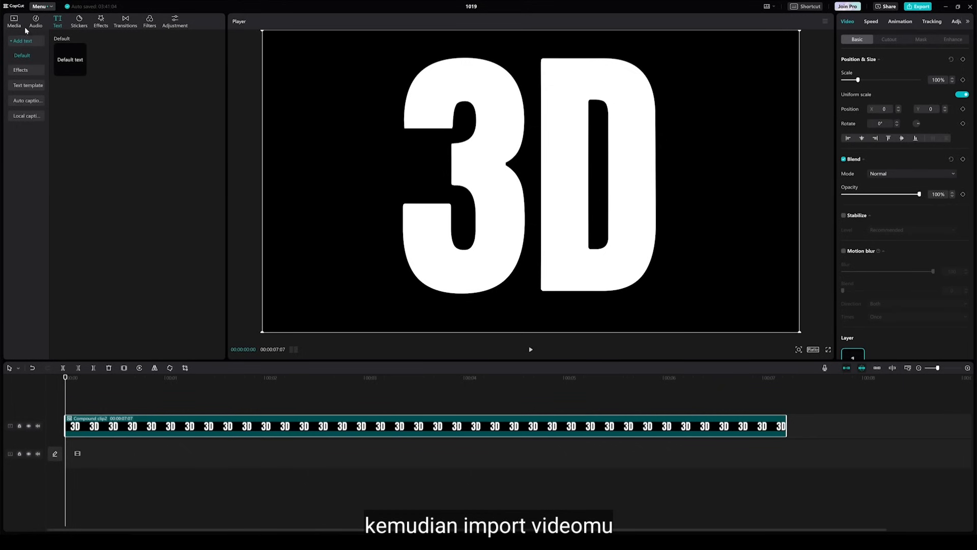
# Stack two dancer copies above the 3D clip: lower in Multiply, upper in Normal.
pyautogui.click(13, 20)
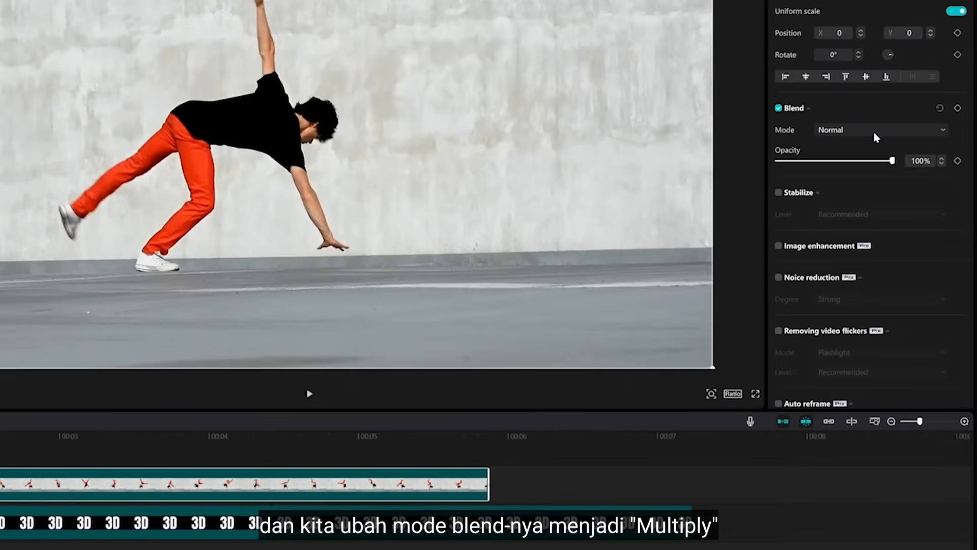
pyautogui.click(880, 130)
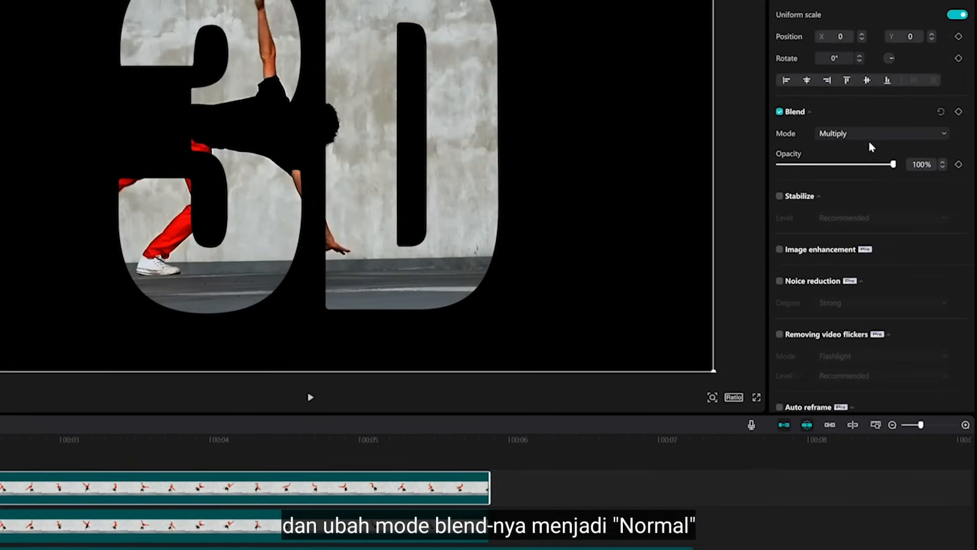
pyautogui.click(879, 132)
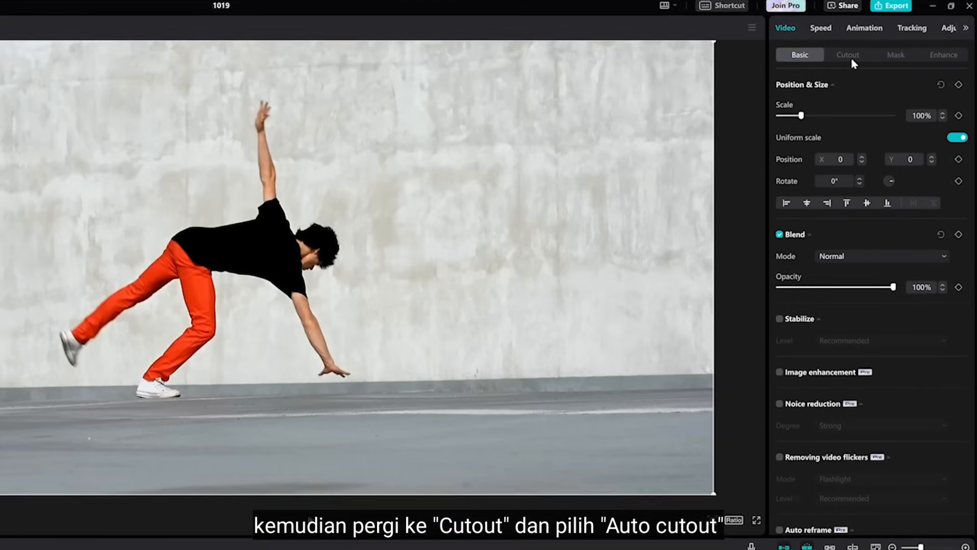
# Auto cut out the top dancer copy and scale the 3D compound clip to 118%.
pyautogui.click(846, 55)
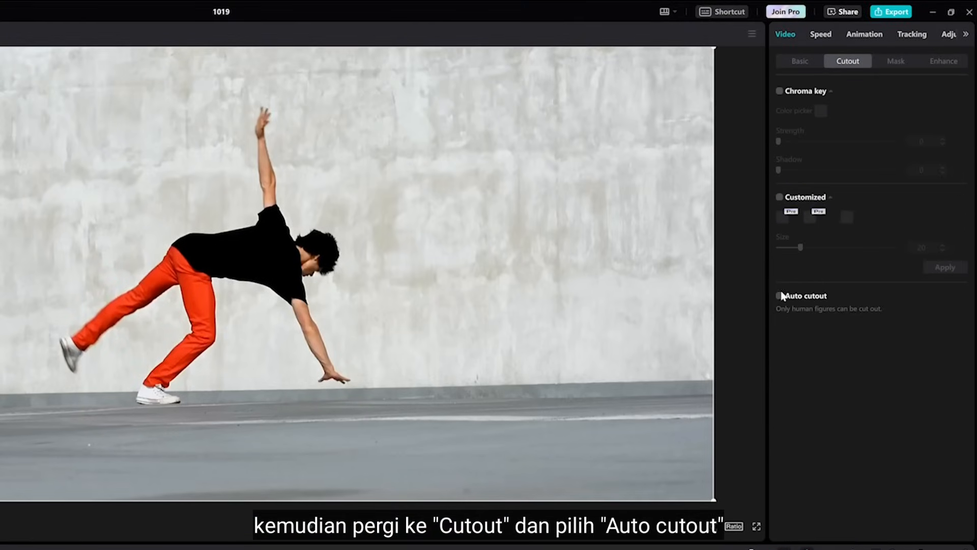
pyautogui.click(779, 295)
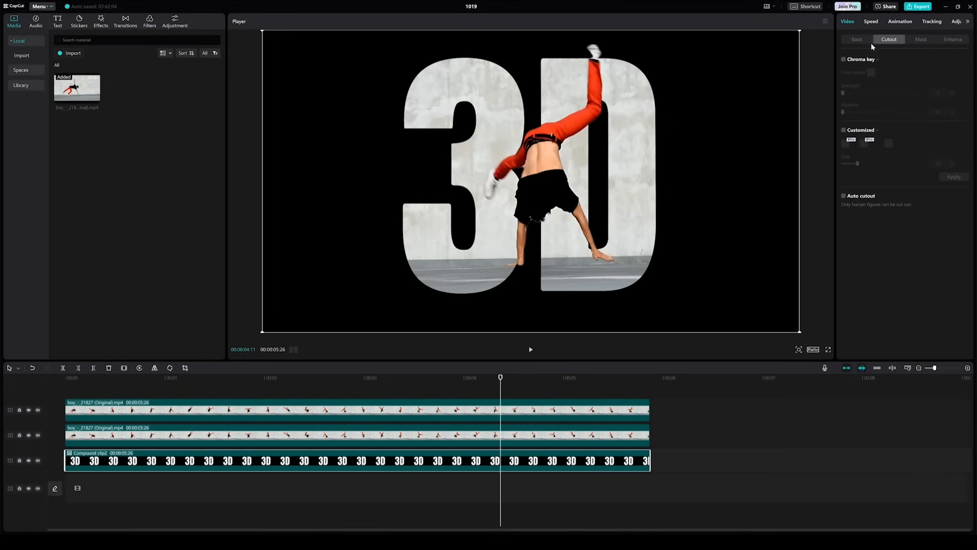
pyautogui.click(856, 39)
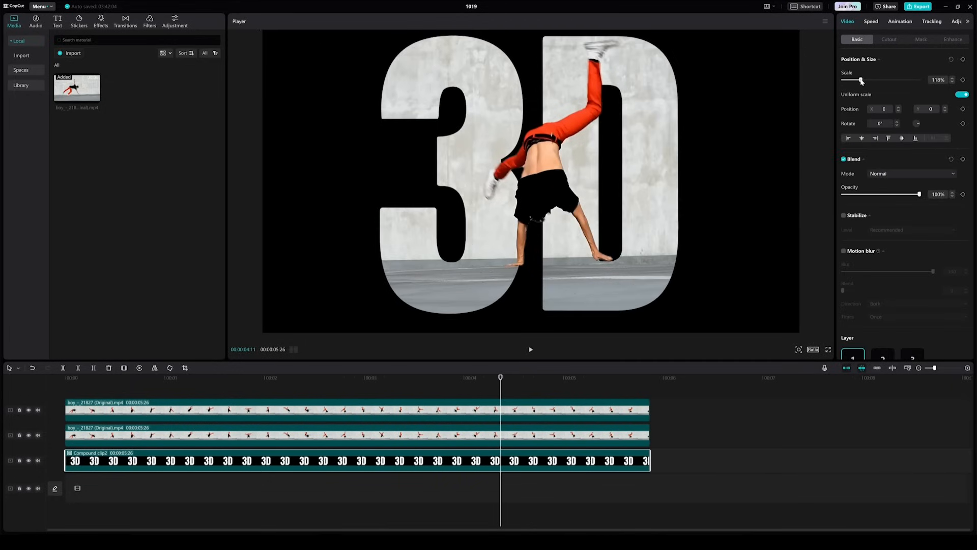
pyautogui.moveTo(861, 80); pyautogui.dragTo(858, 80)
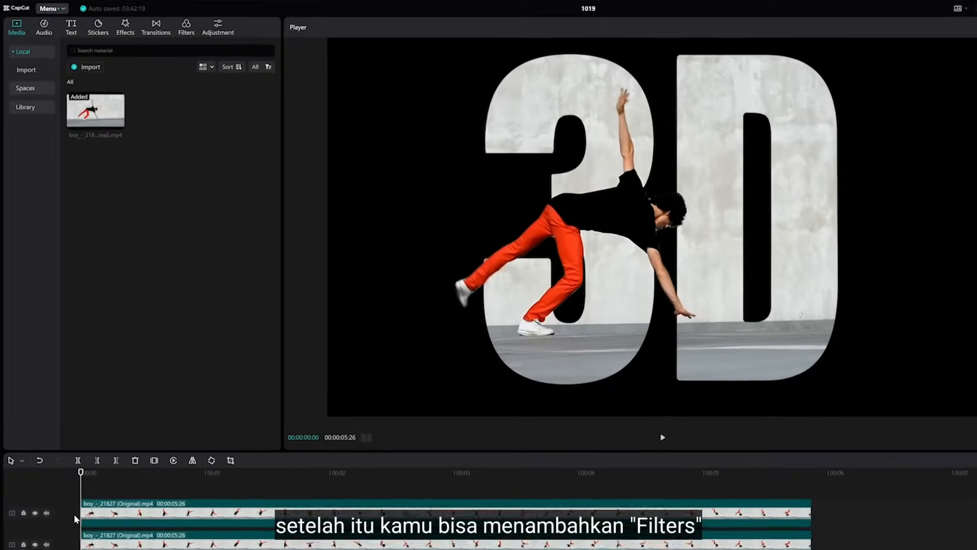
# Add the Movies > Renoir filter to the timeline, then launch Auto reframe.
pyautogui.click(186, 25)
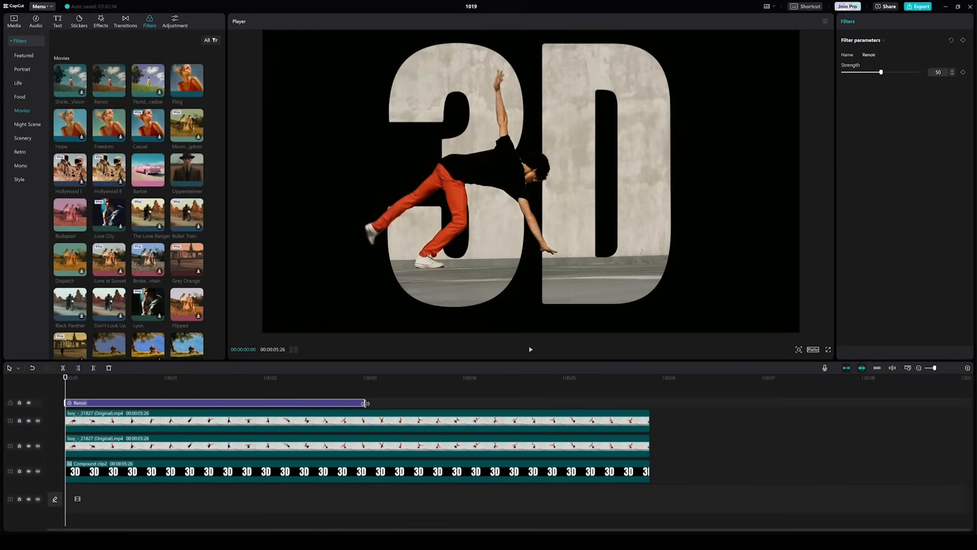
pyautogui.click(531, 349)
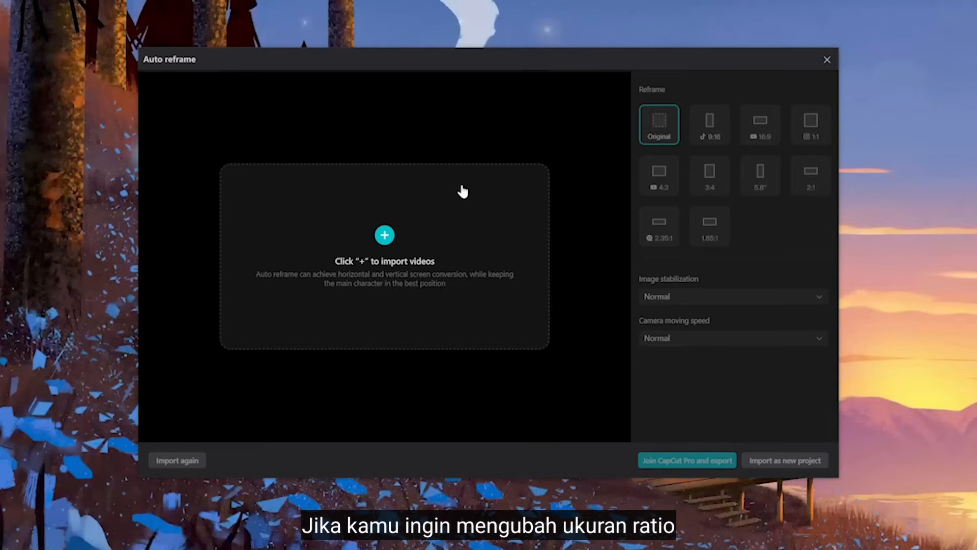
# Import the 3D dancer video into Auto reframe and choose the 9:16 ratio.
pyautogui.click(385, 235)
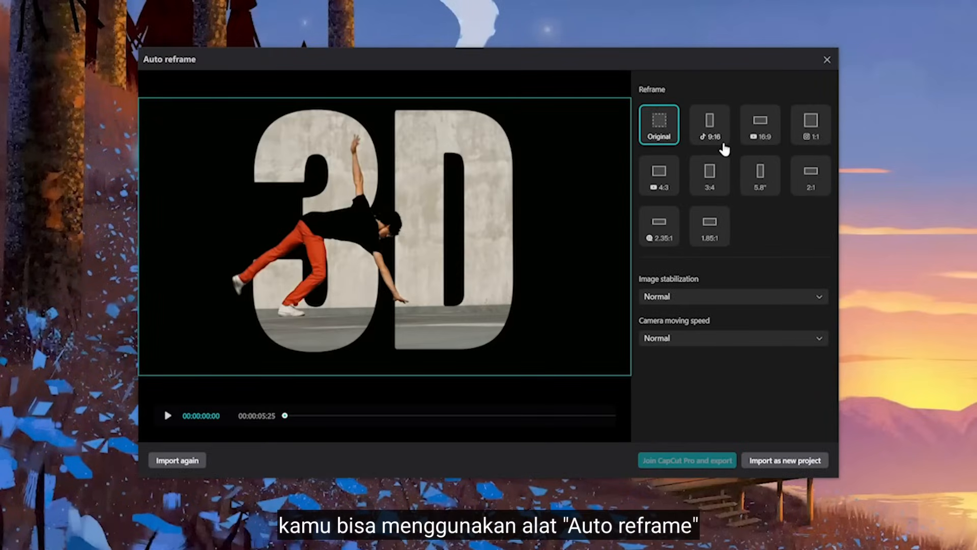
pyautogui.click(708, 124)
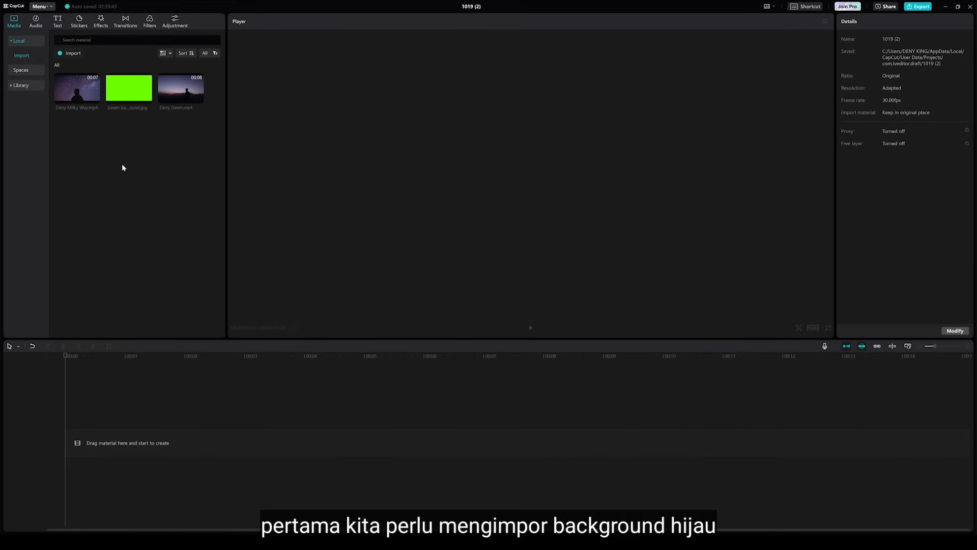
# Place the green background, add a 'DARK' text layer, and combine both into a compound clip.
pyautogui.moveTo(128, 87); pyautogui.dragTo(237, 424)
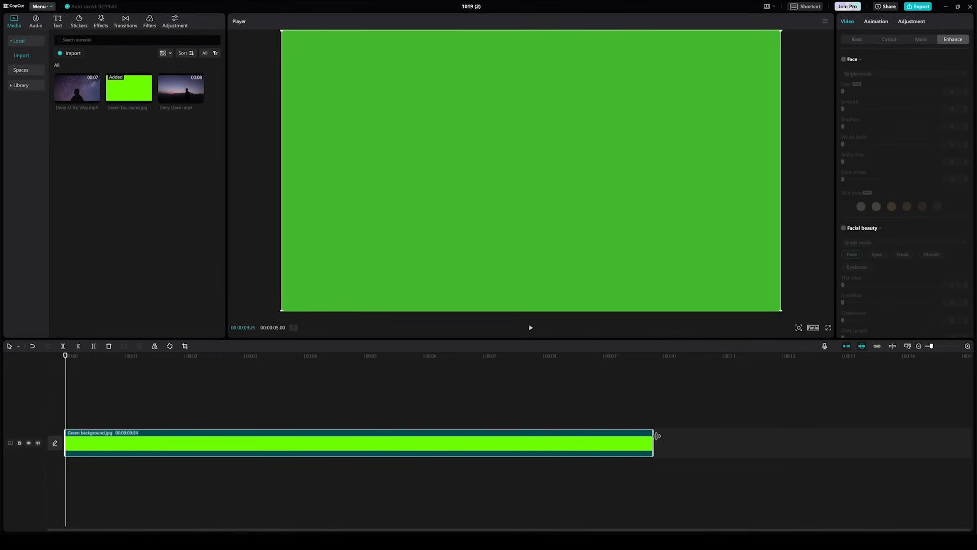
pyautogui.click(56, 20)
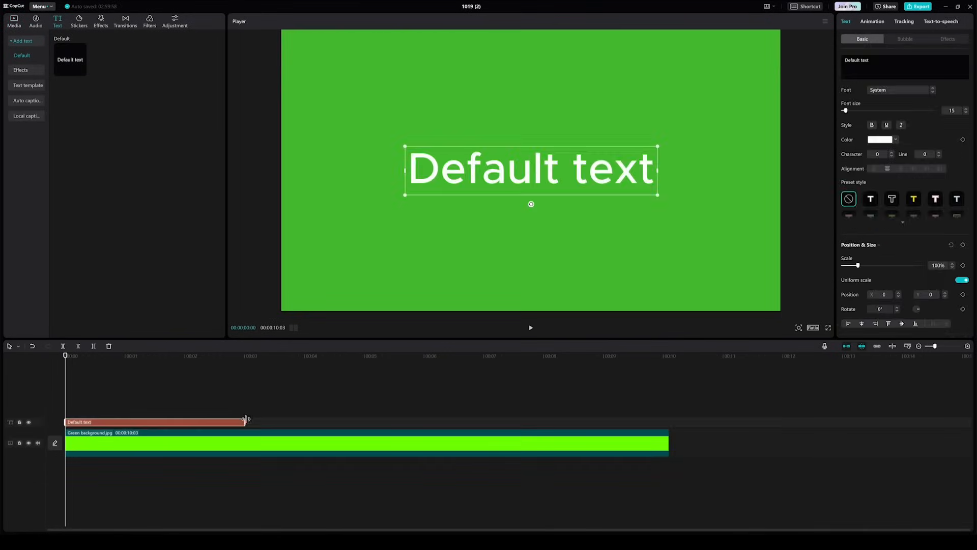
pyautogui.write('DARK')
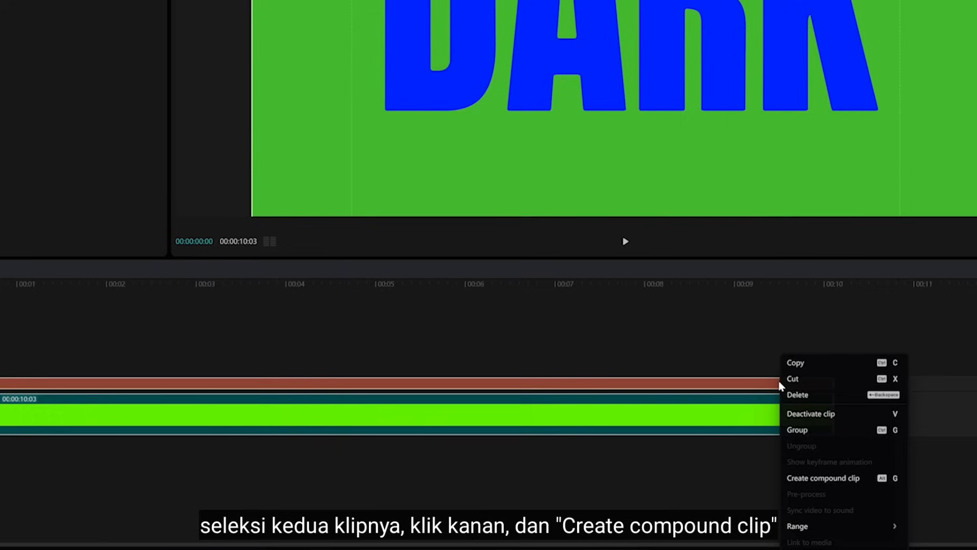
pyautogui.click(822, 477)
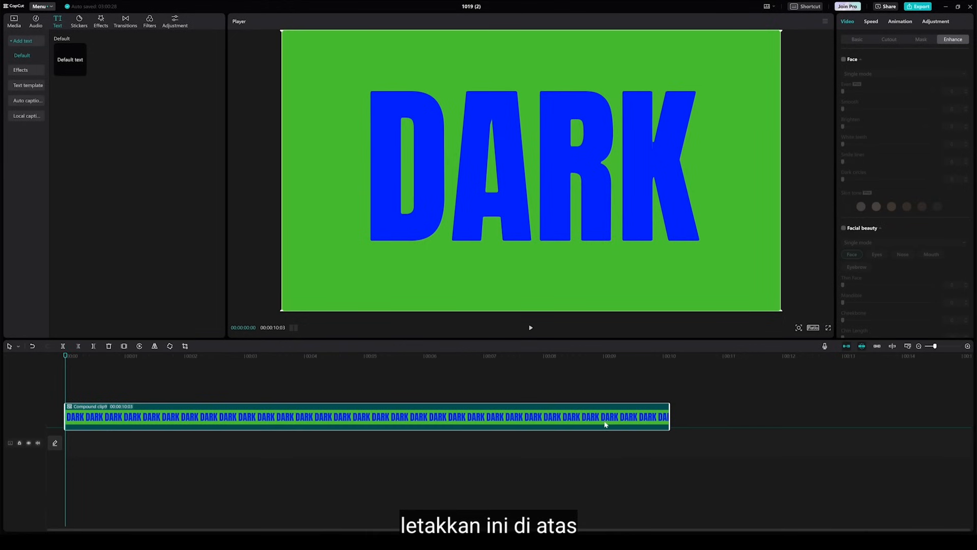
# Add the Milky Way footage beneath the text and chroma-key the blue letters, raising strength and shadow.
pyautogui.click(13, 19)
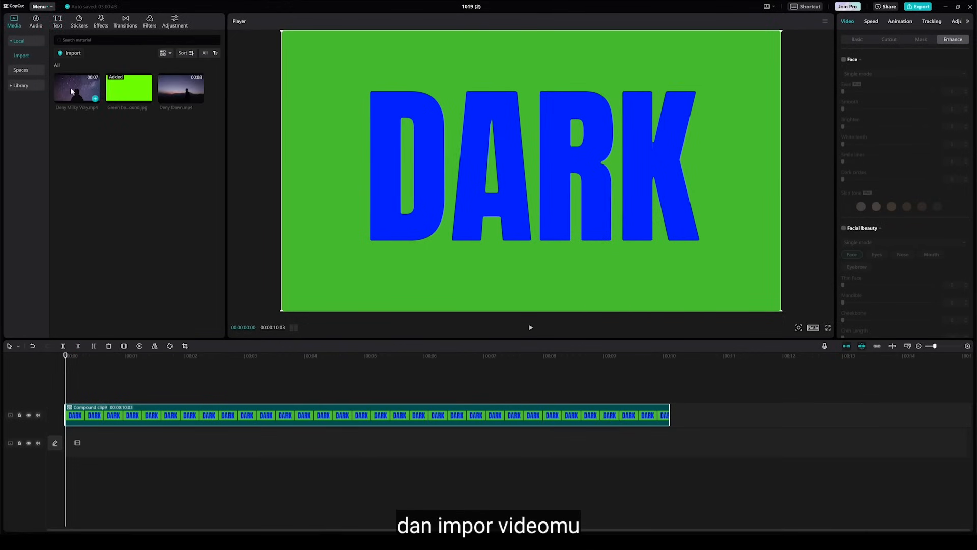
pyautogui.moveTo(76, 87); pyautogui.dragTo(268, 442)
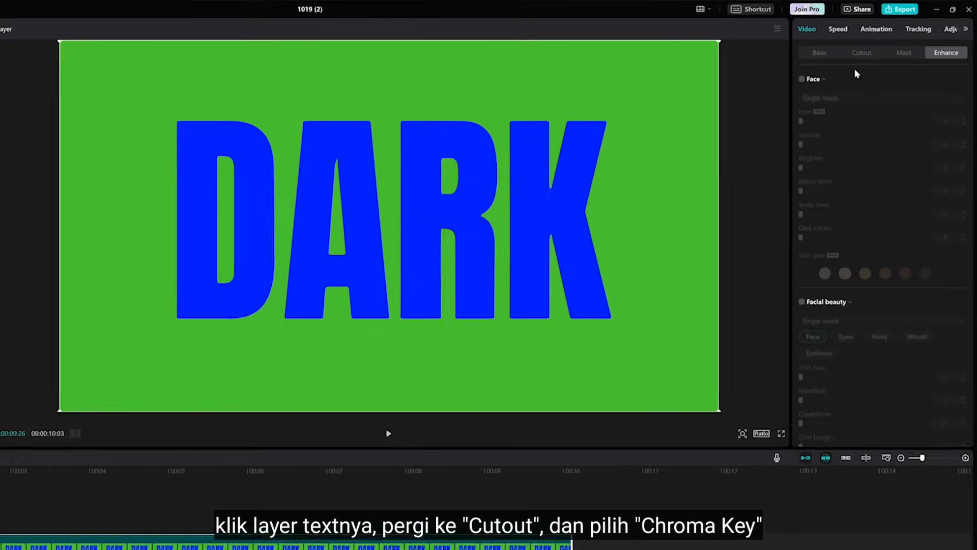
pyautogui.click(861, 53)
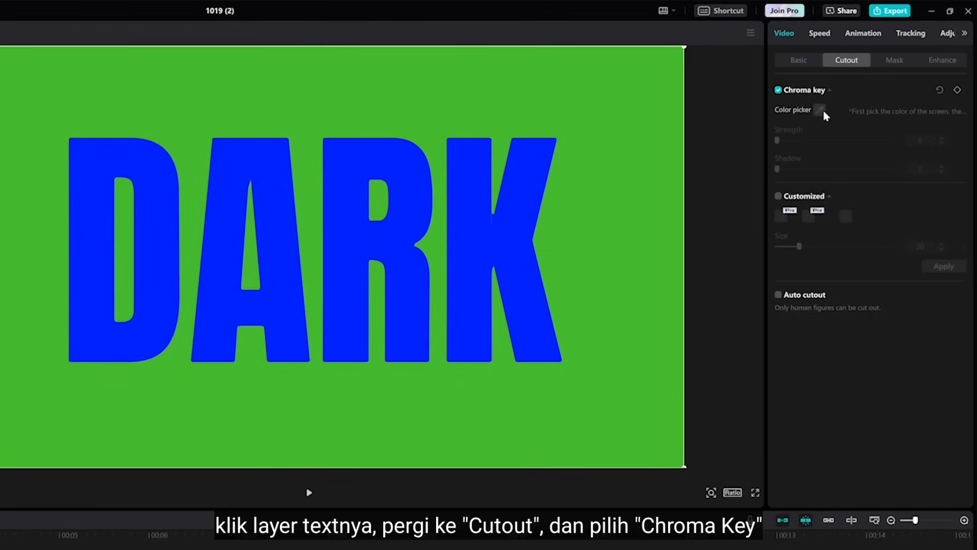
pyautogui.click(819, 110)
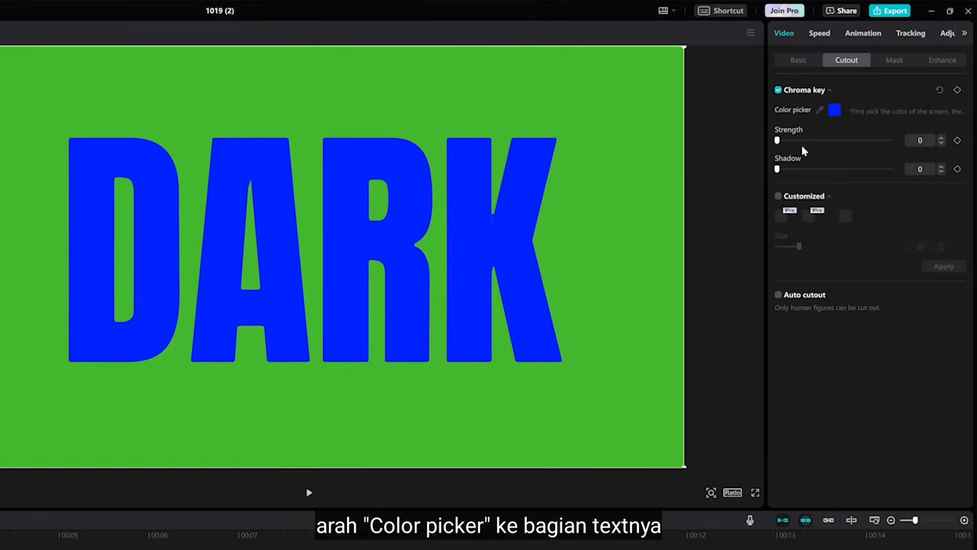
pyautogui.moveTo(777, 141); pyautogui.dragTo(837, 140)
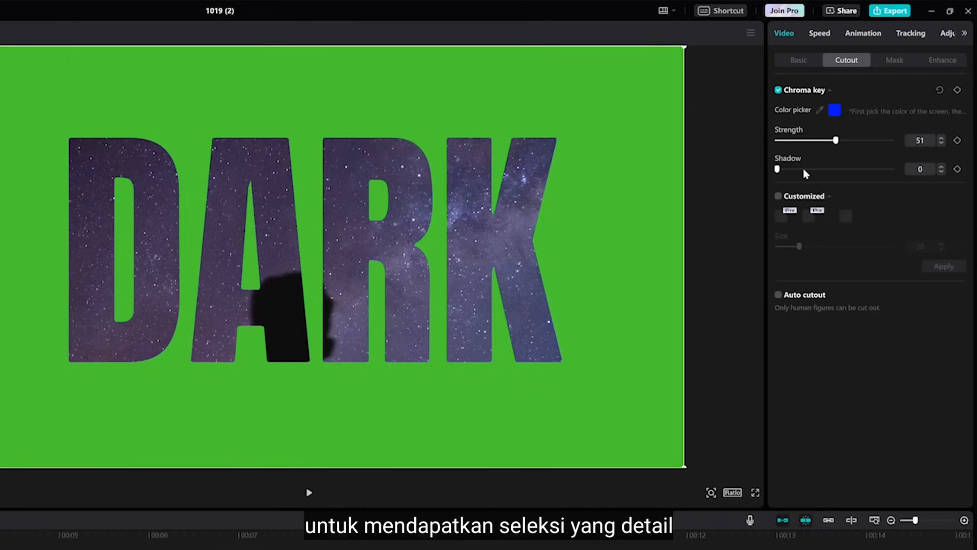
pyautogui.moveTo(778, 169); pyautogui.dragTo(814, 169)
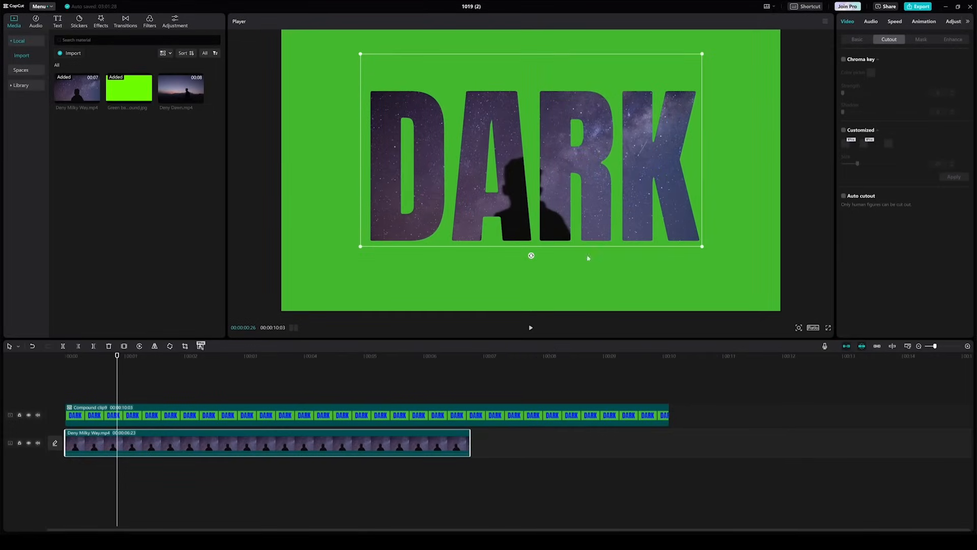
# Export the DARK compound clip as a video.
pyautogui.click(844, 59)
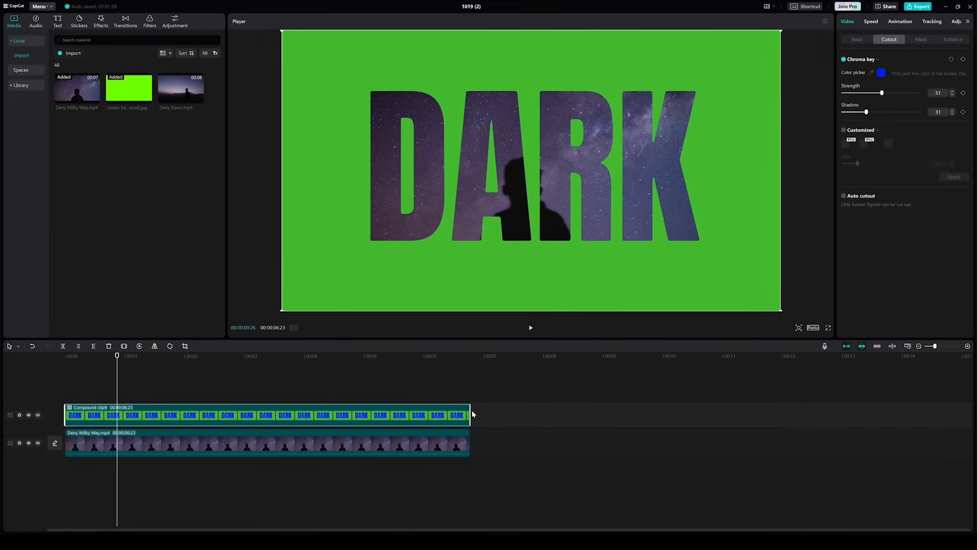
pyautogui.click(916, 6)
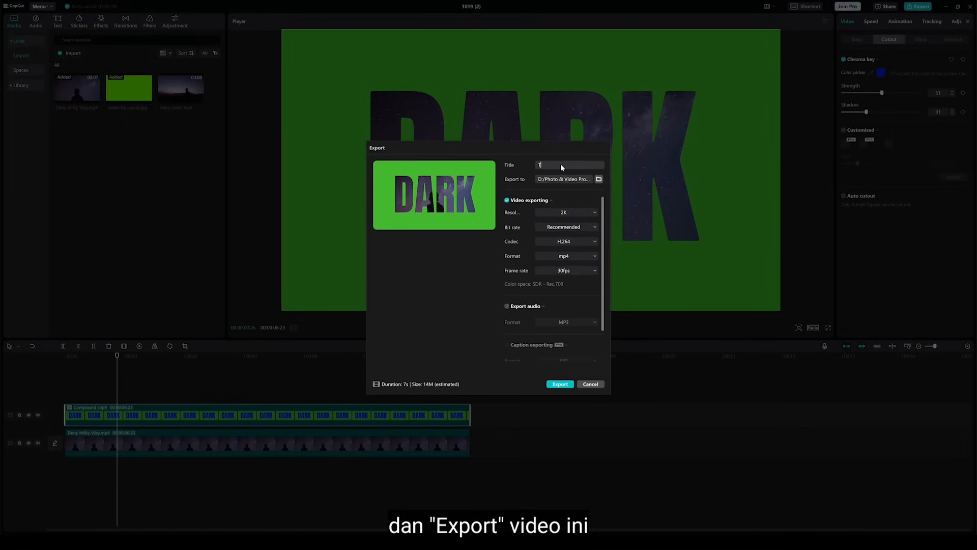
pyautogui.click(559, 383)
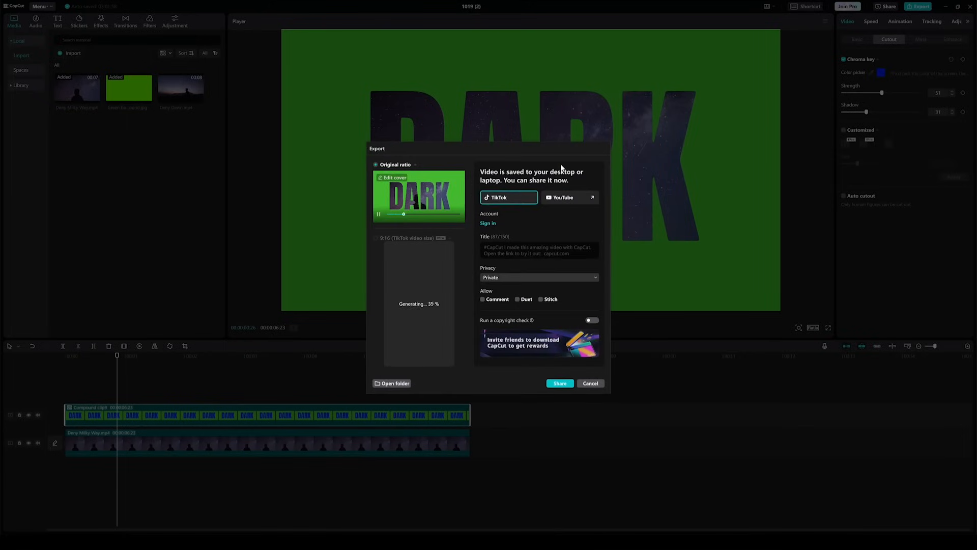
pyautogui.click(394, 383)
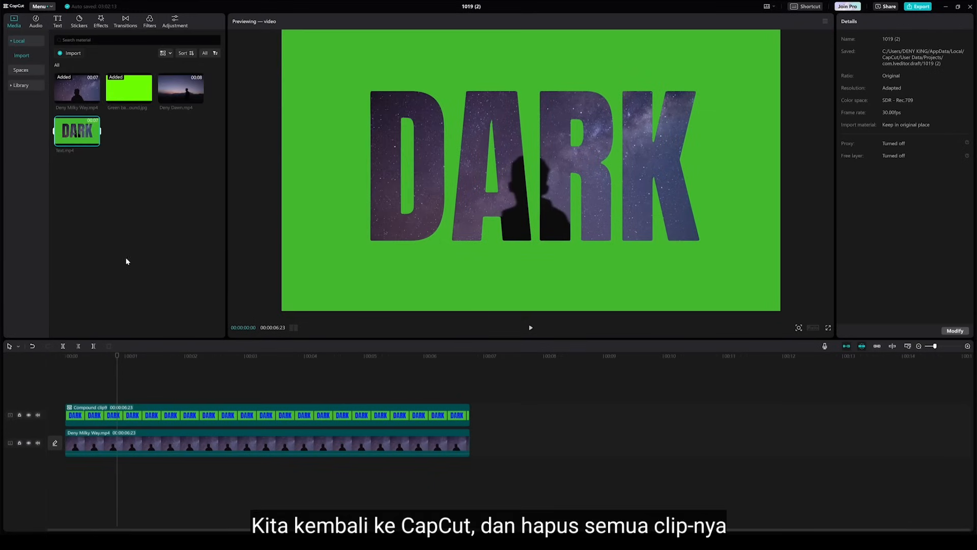
# Clear the timeline, then place Text.mp4 above the Deny Dawn footage.
pyautogui.click(250, 415)
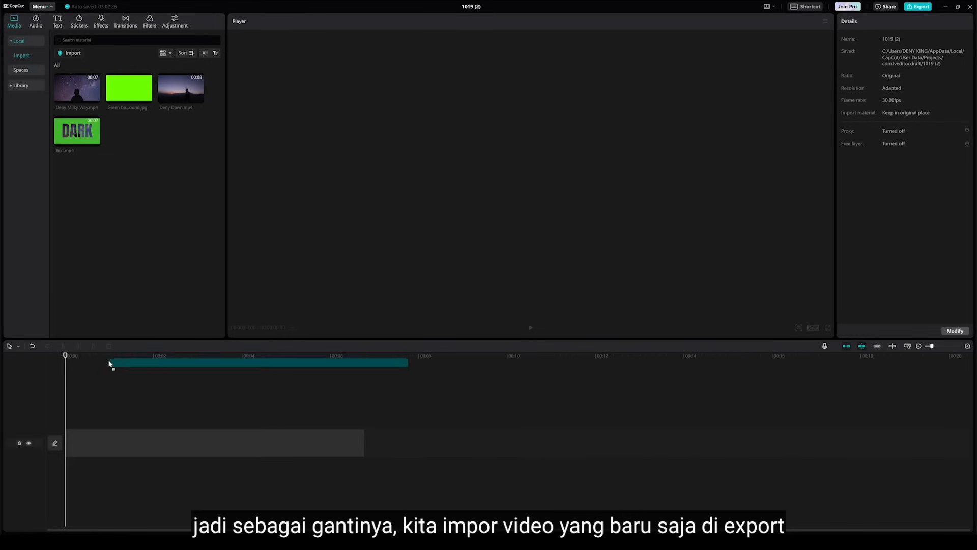
pyautogui.moveTo(77, 130); pyautogui.dragTo(211, 438)
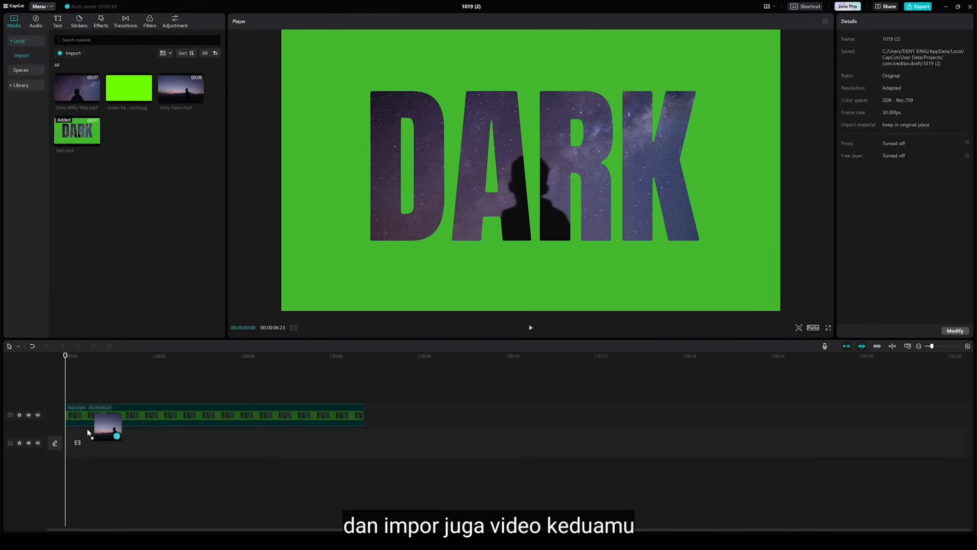
pyautogui.moveTo(181, 87); pyautogui.dragTo(237, 442)
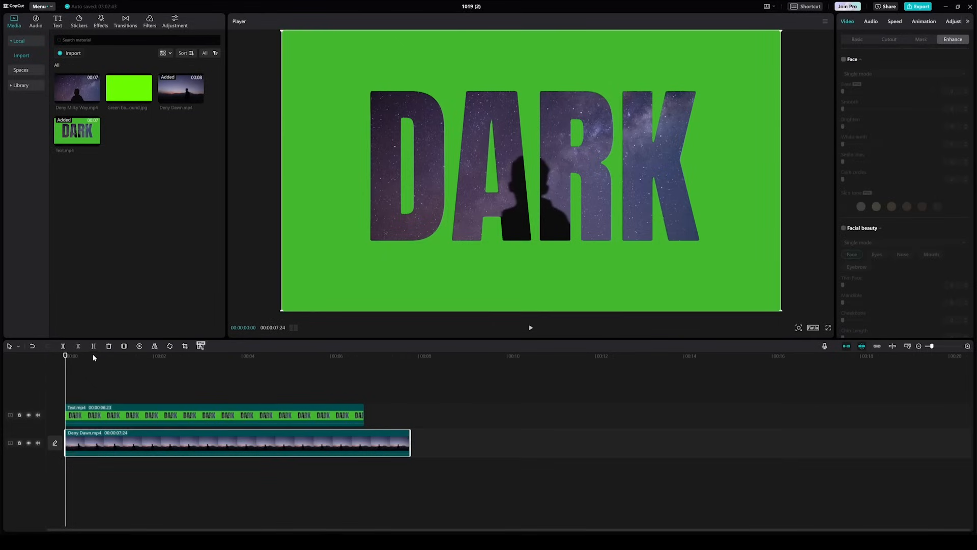
pyautogui.click(112, 416)
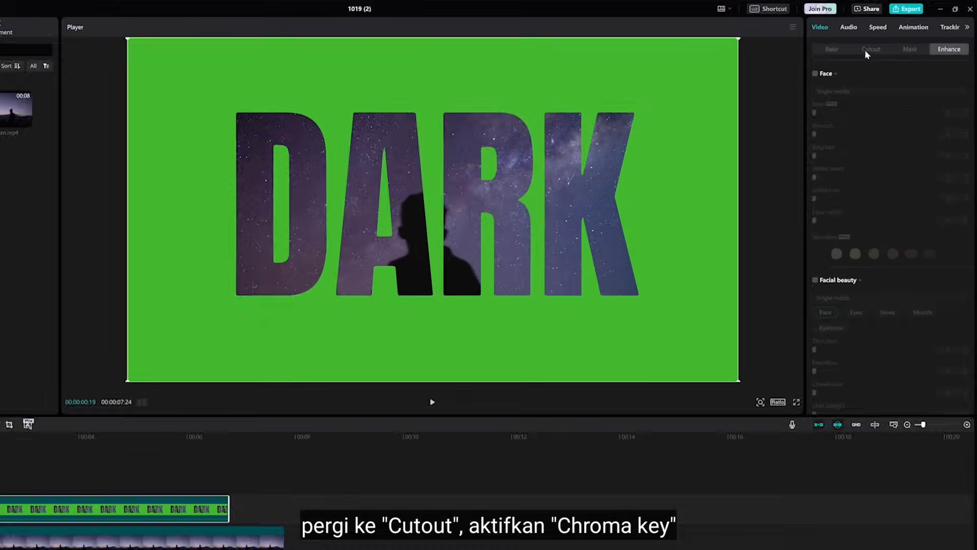
# Chroma-key the green out of Text.mp4, raising strength and softening the edges.
pyautogui.click(871, 50)
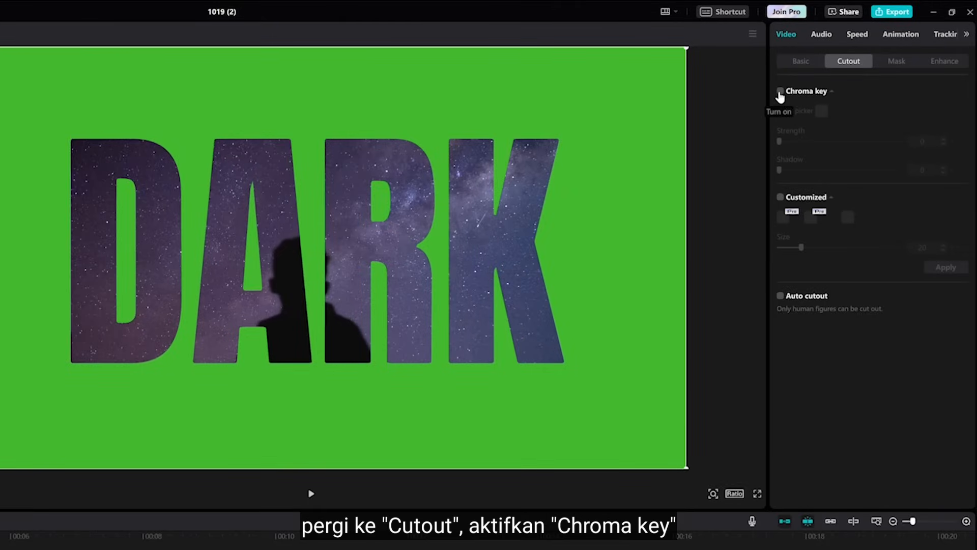
pyautogui.click(779, 90)
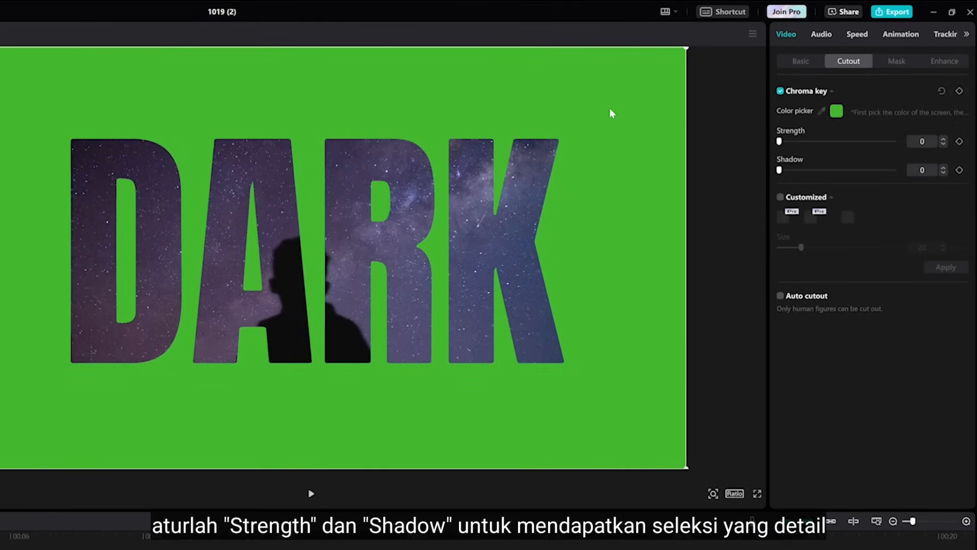
pyautogui.moveTo(779, 141); pyautogui.dragTo(828, 141)
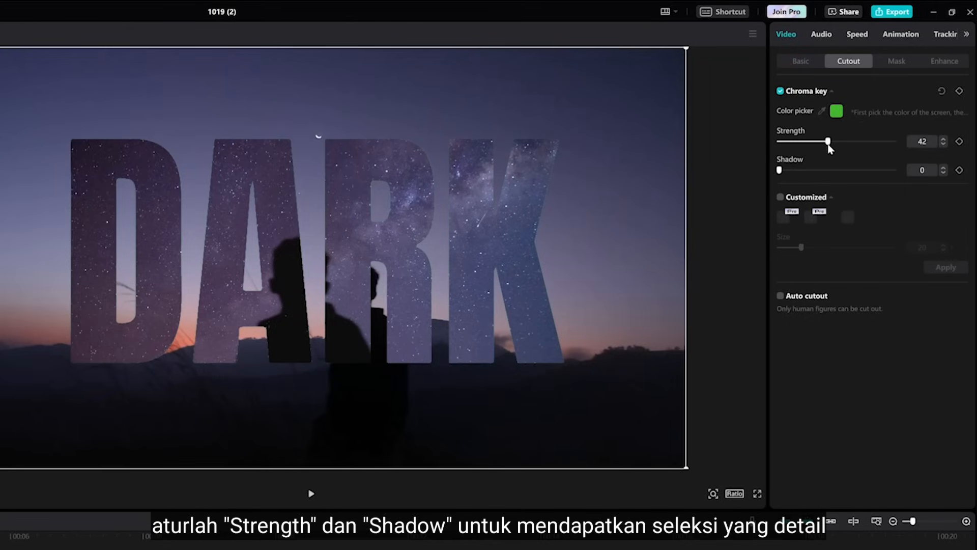
pyautogui.moveTo(778, 169); pyautogui.dragTo(835, 153)
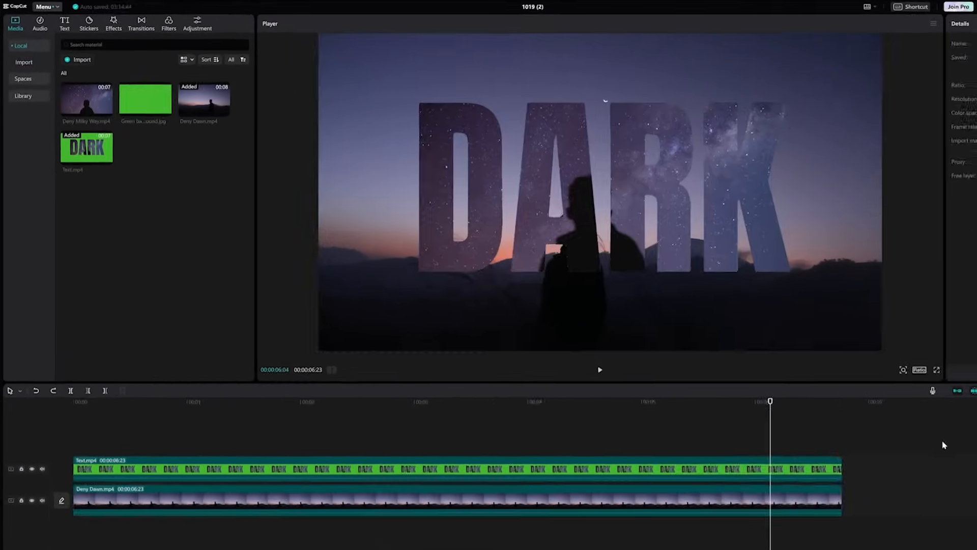
# Apply the Blurry Focus opening effect to the dusk footage and adjust its blur strength.
pyautogui.click(148, 24)
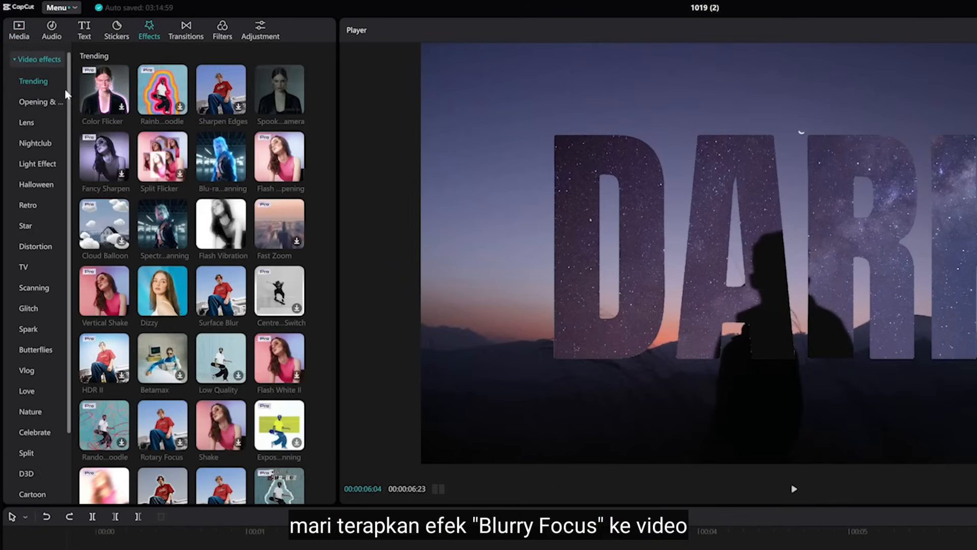
pyautogui.click(41, 102)
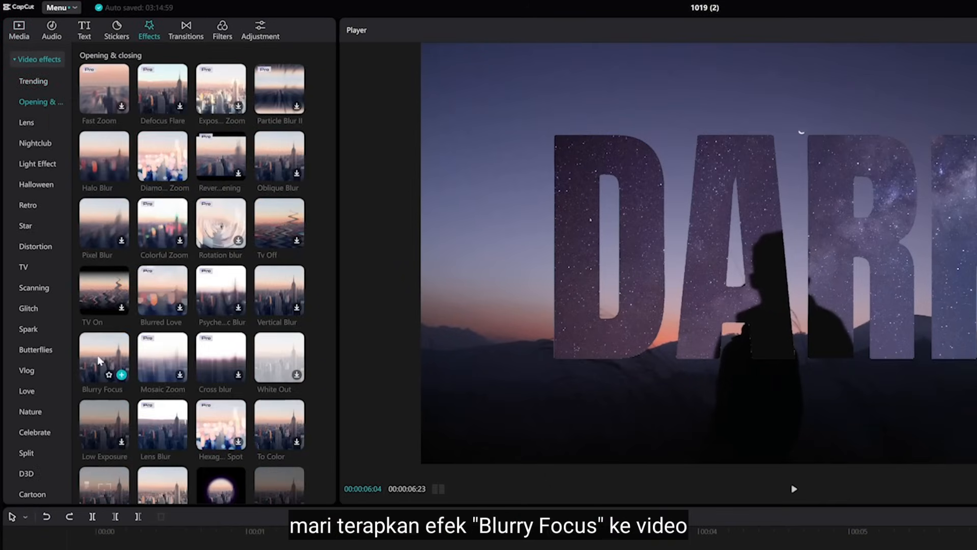
pyautogui.click(103, 358)
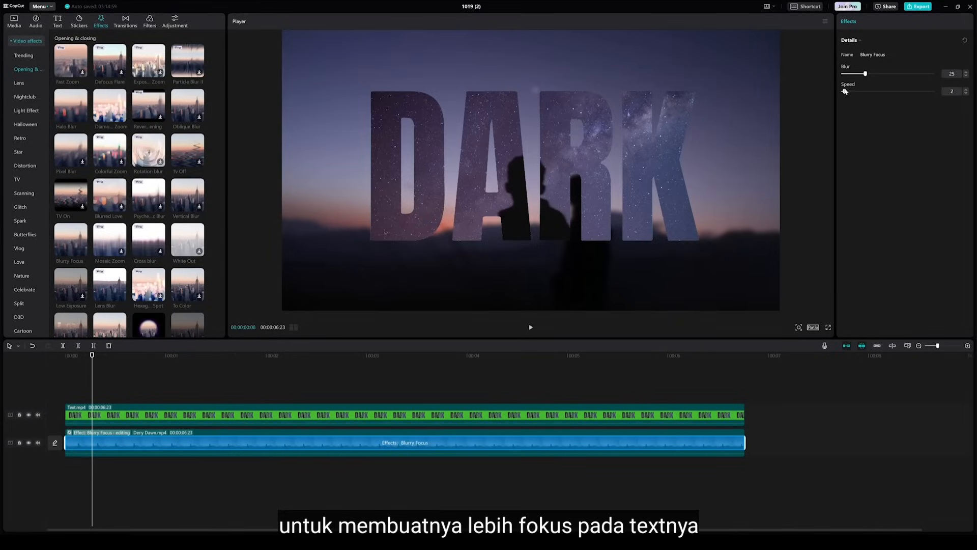
pyautogui.moveTo(865, 74); pyautogui.dragTo(875, 73)
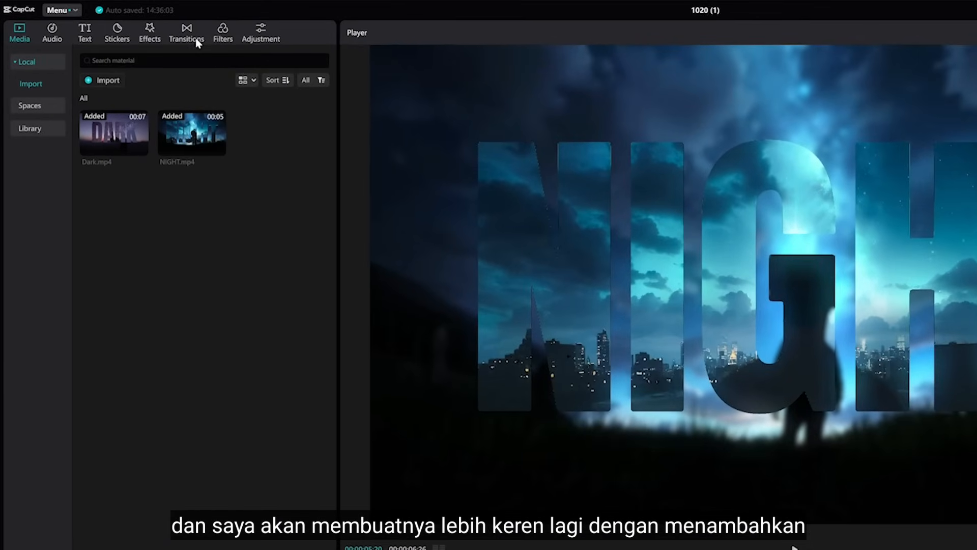
# Show the transitions library in the NIGHT project.
pyautogui.click(186, 32)
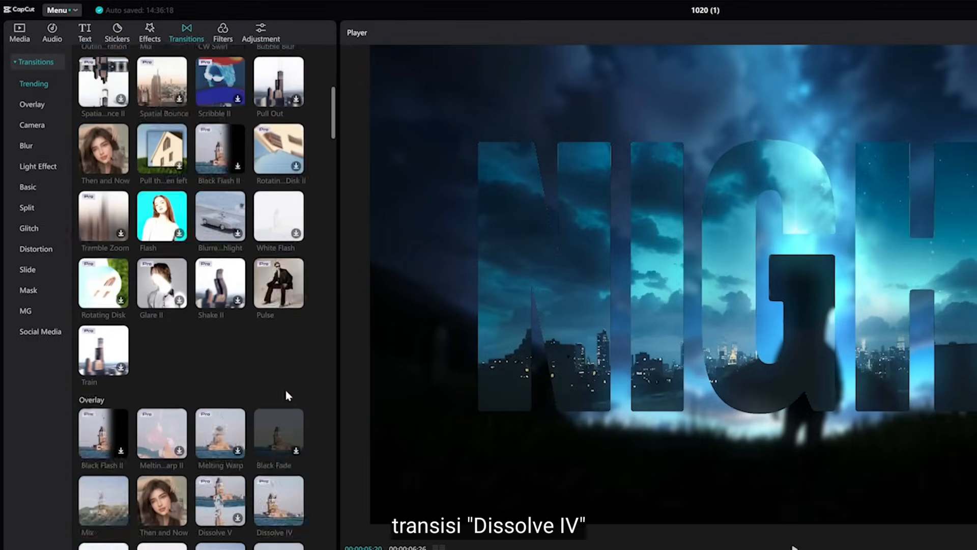